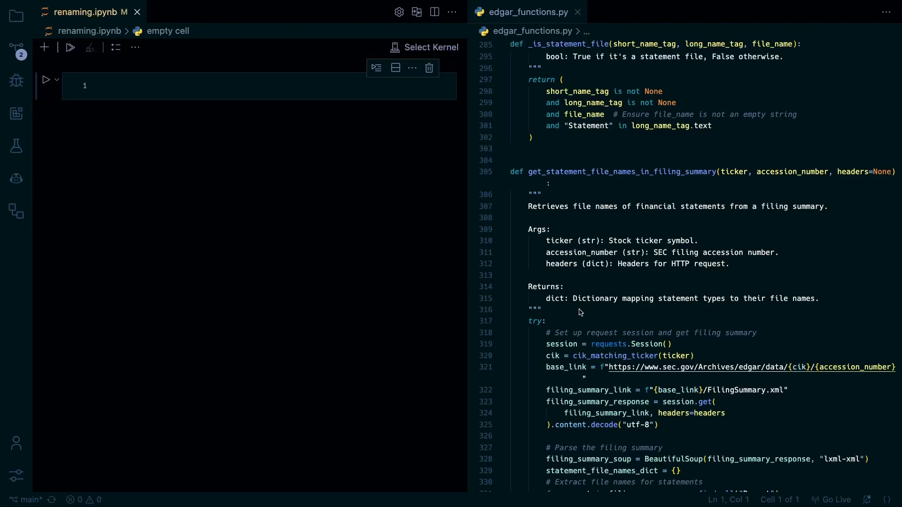
Set the renaming notebook's kernel to the Edgar (Python 3.11.5) environment
scroll("down", 3)
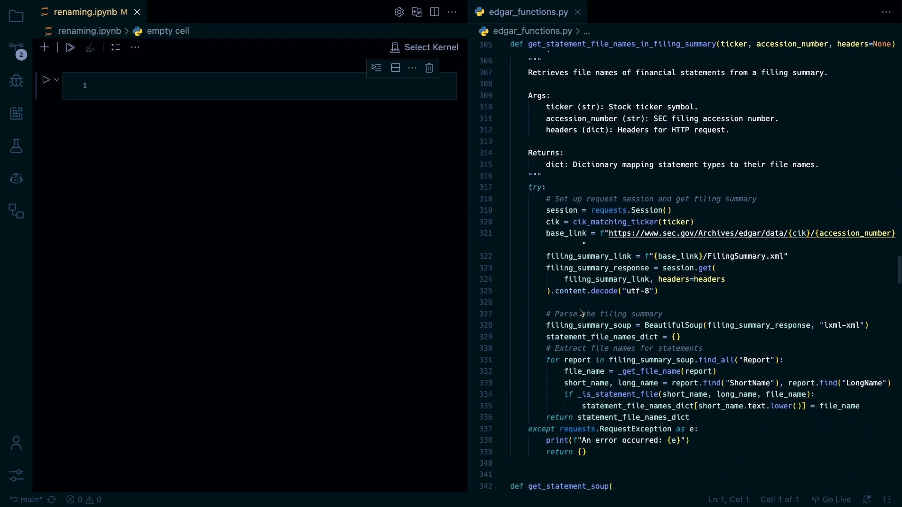
scroll("down", 3)
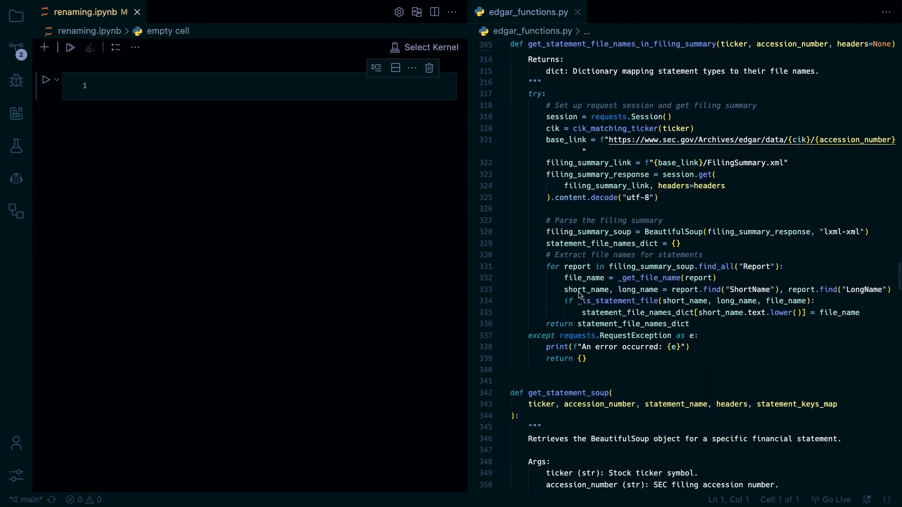
scroll("down", 3)
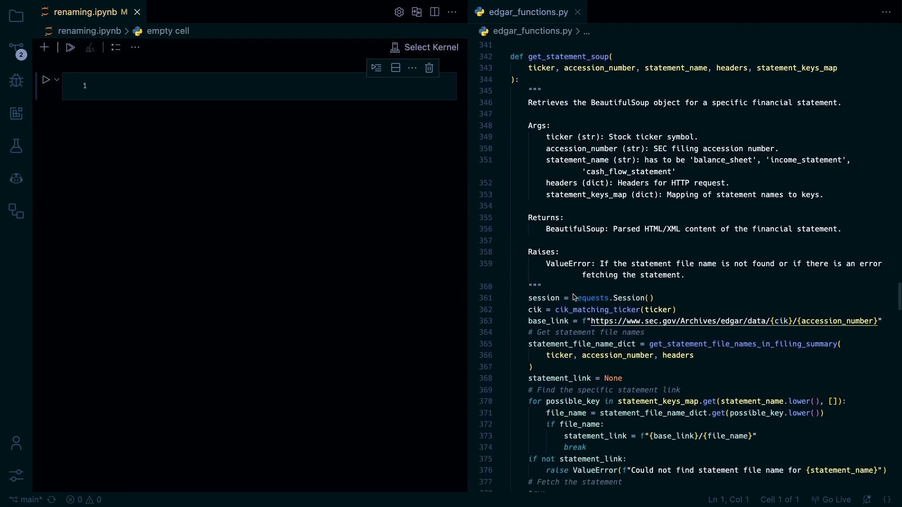
scroll("down", 3)
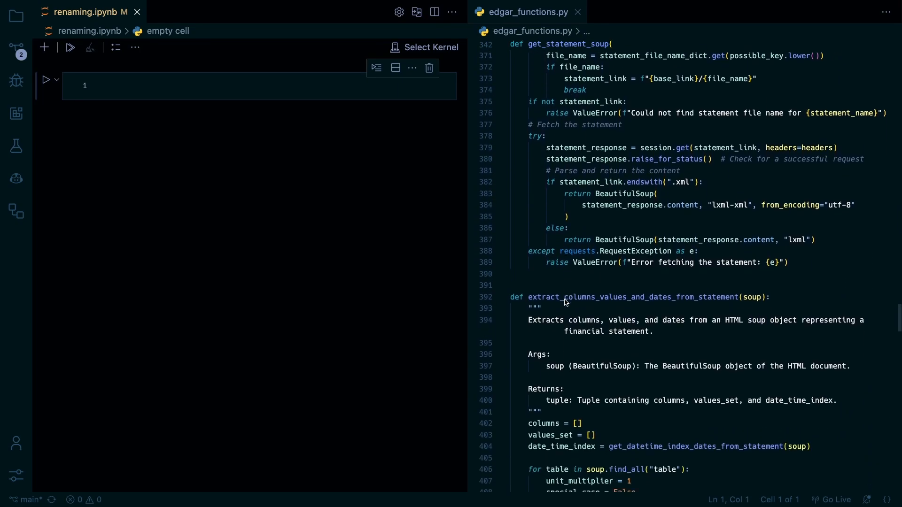
scroll("down", 3)
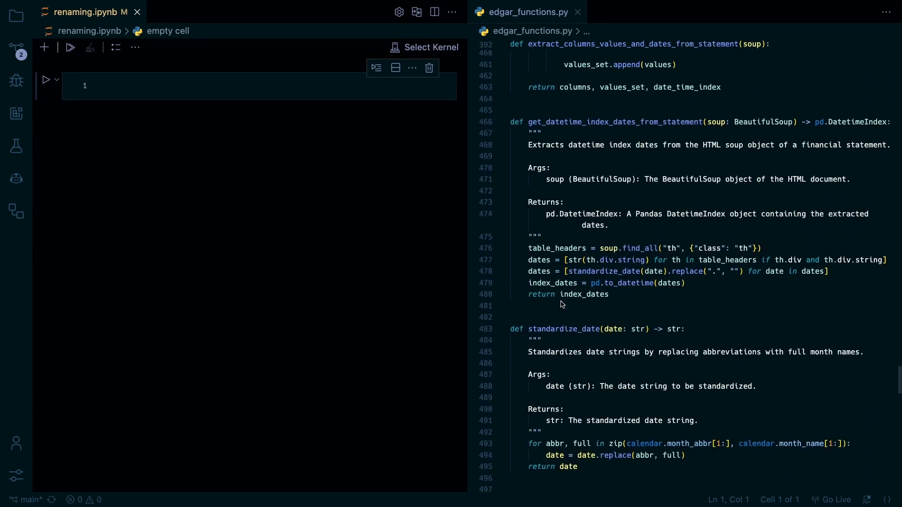
scroll("down", 3)
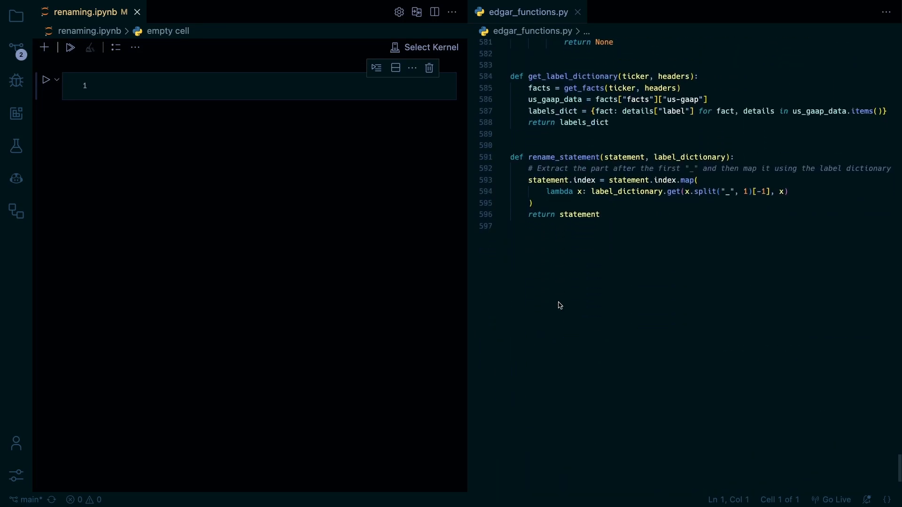
scroll("up", 3)
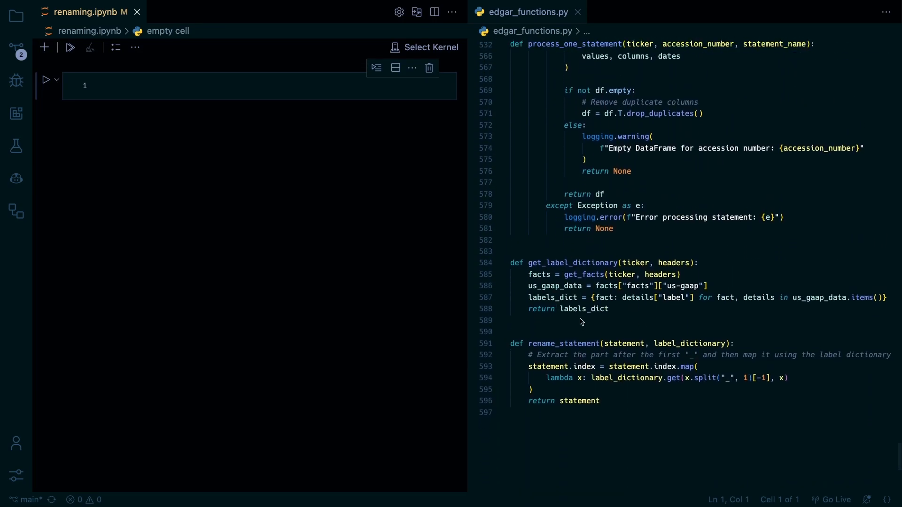
mouse_move(556, 318)
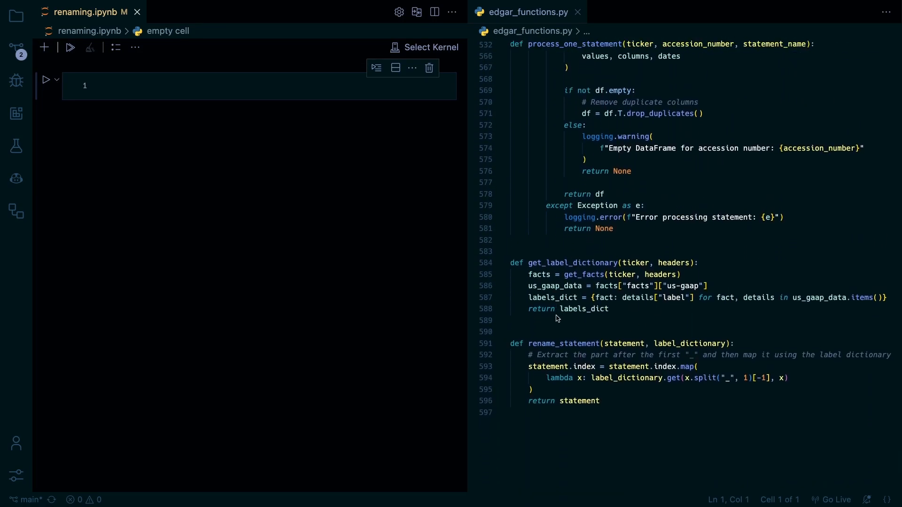
mouse_move(586, 295)
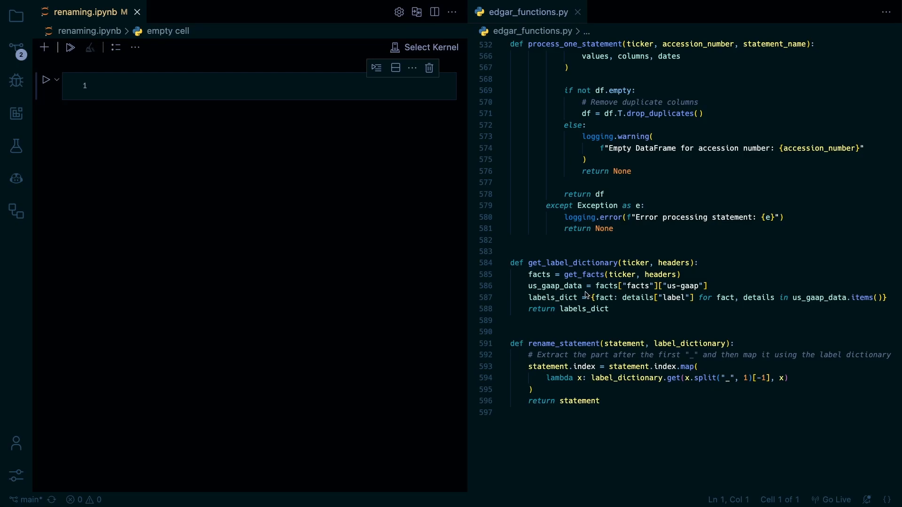
mouse_move(589, 300)
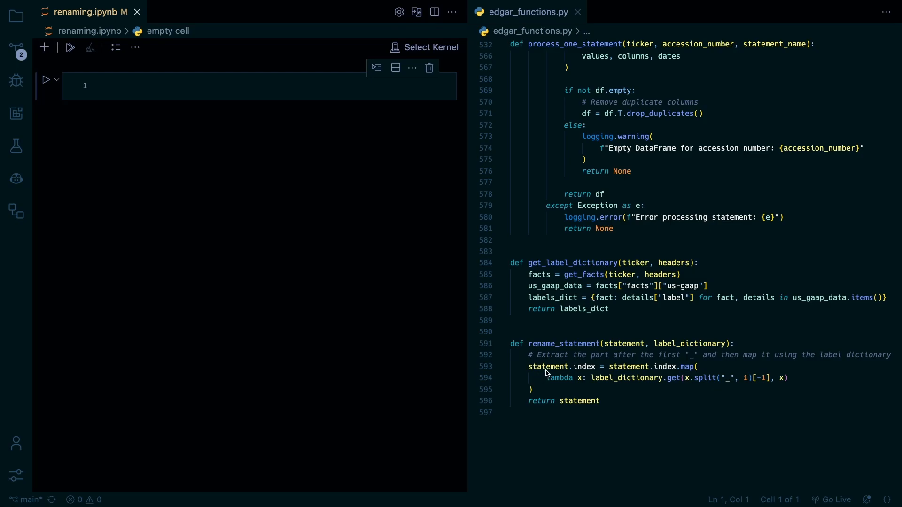
mouse_move(128, 160)
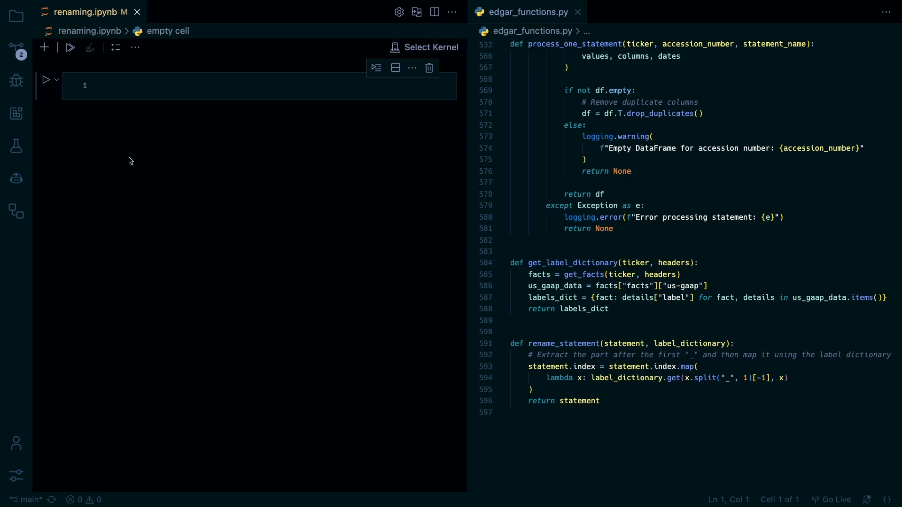
left_click(425, 47)
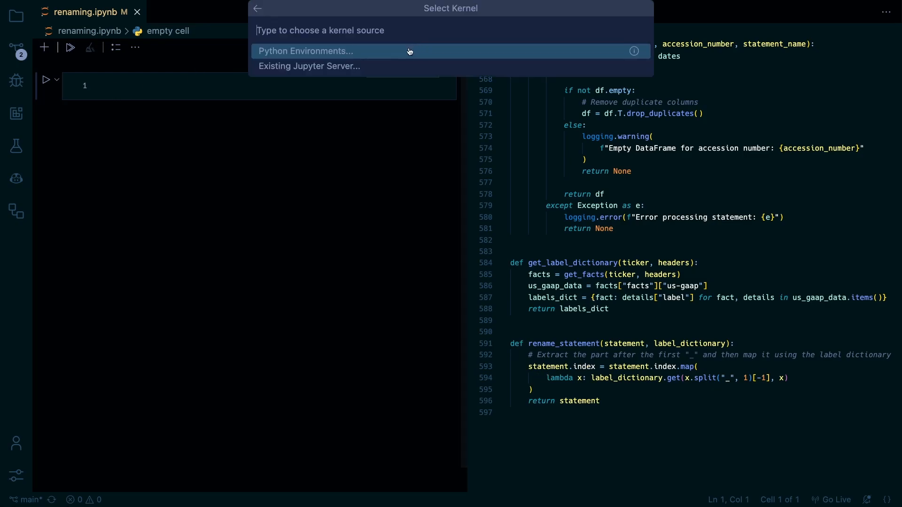
left_click(305, 51)
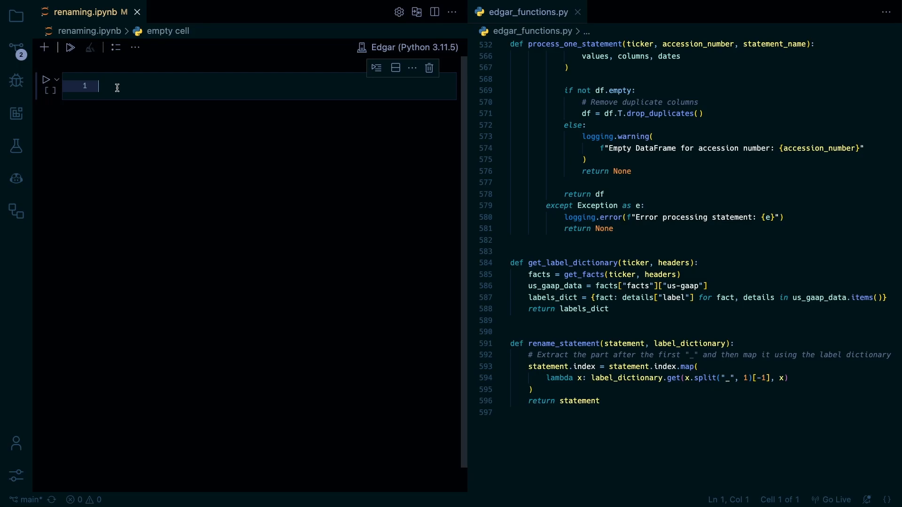
Write and run cell one: import edgar_functions and headers, and set ticker = "WSM"
type("from")
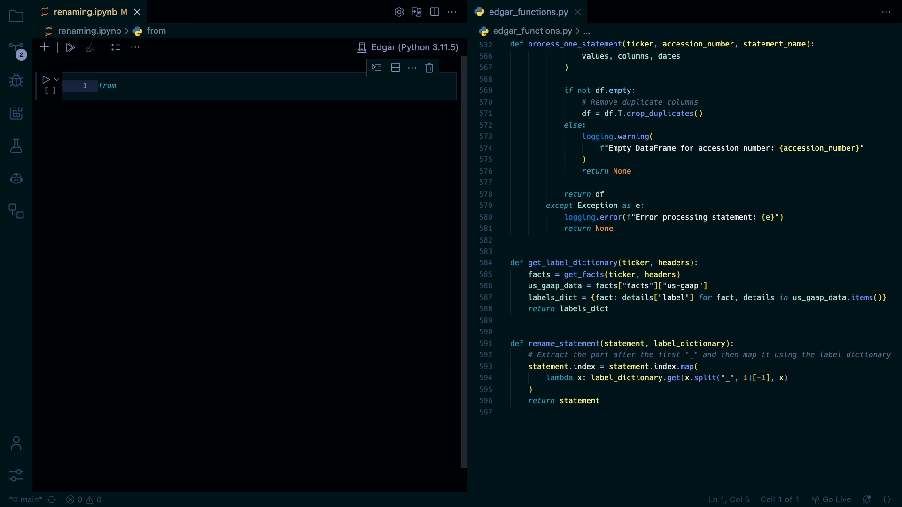
type("edgar_functions import *")
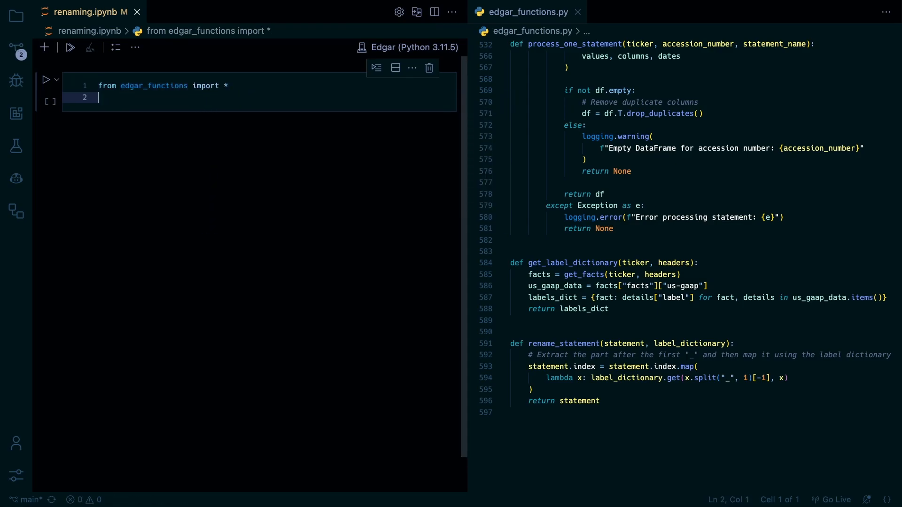
type("from h")
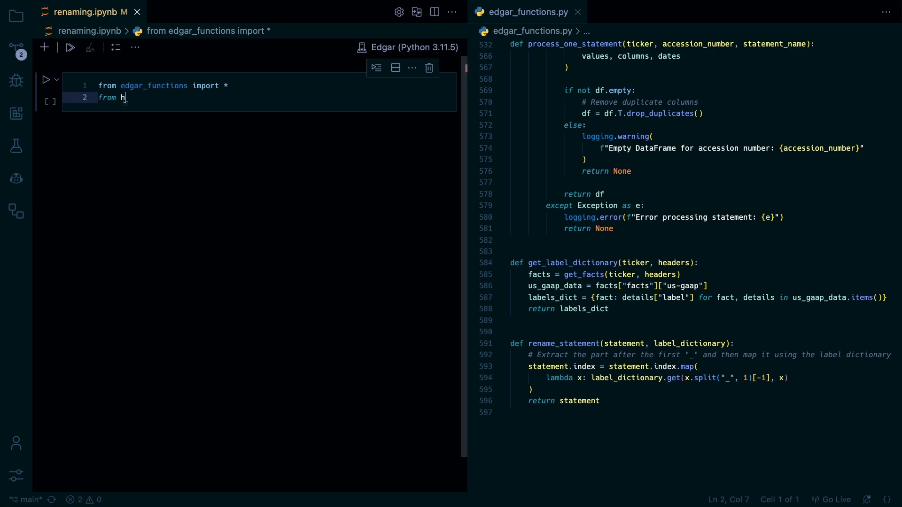
type("eaders import")
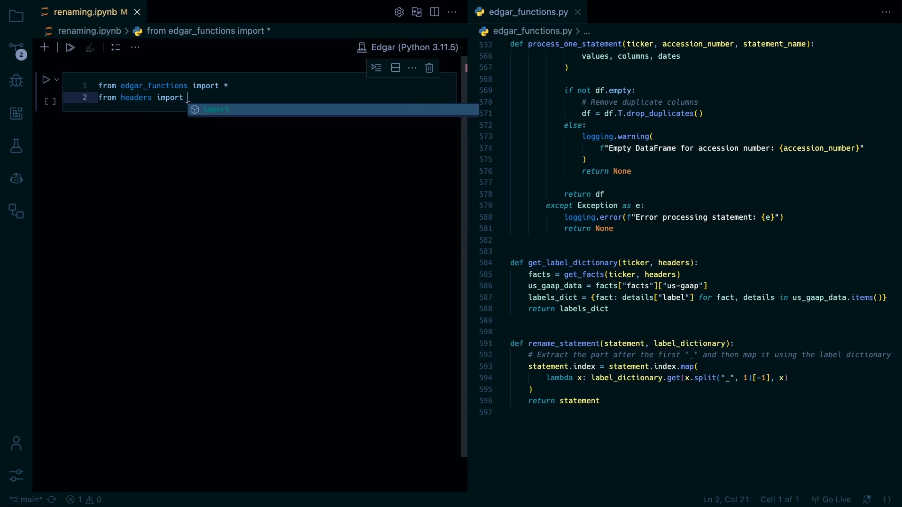
type("headers")
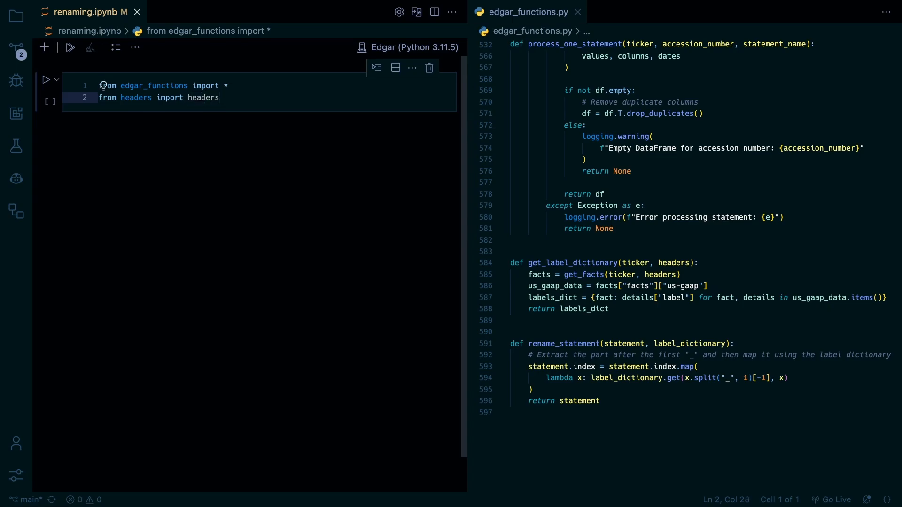
type("ticker =\"")
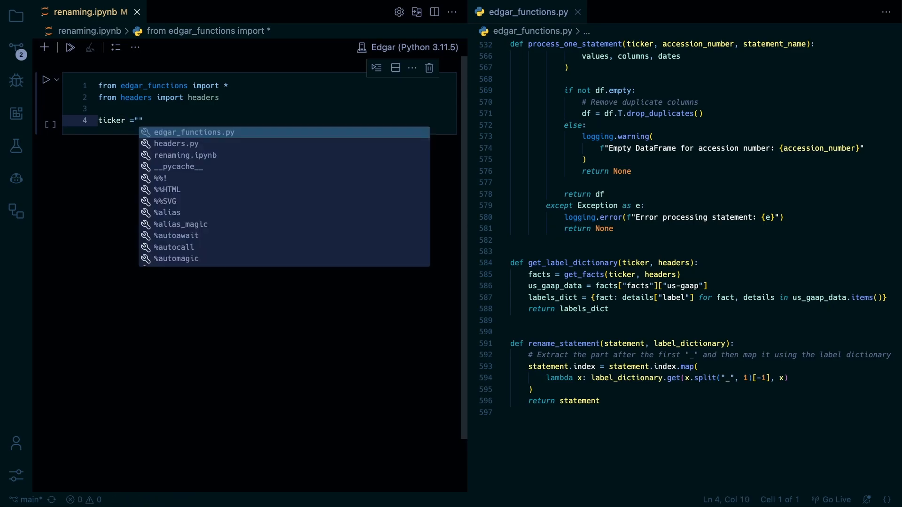
type("WSM")
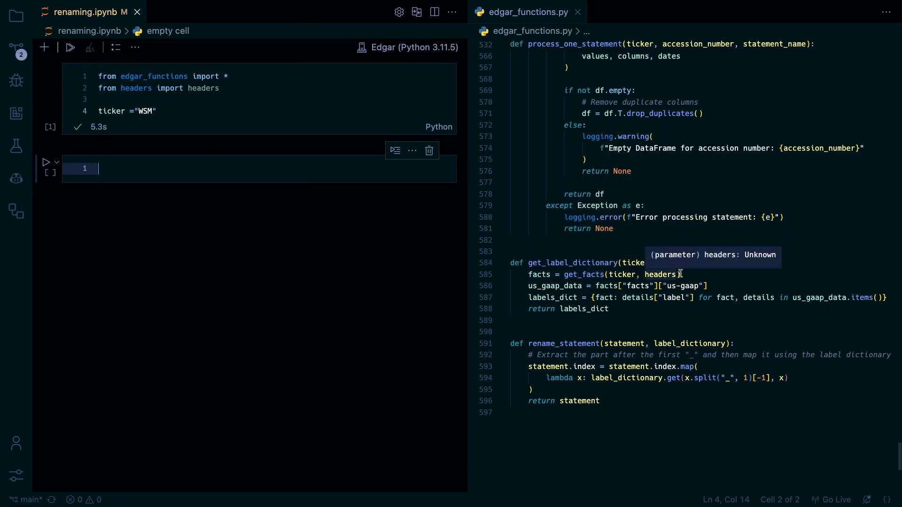
scroll("up", 3)
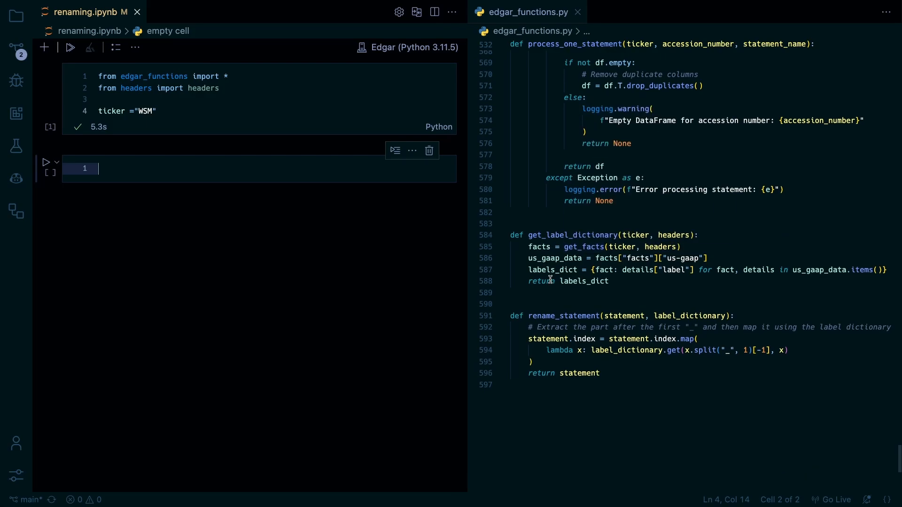
mouse_move(633, 295)
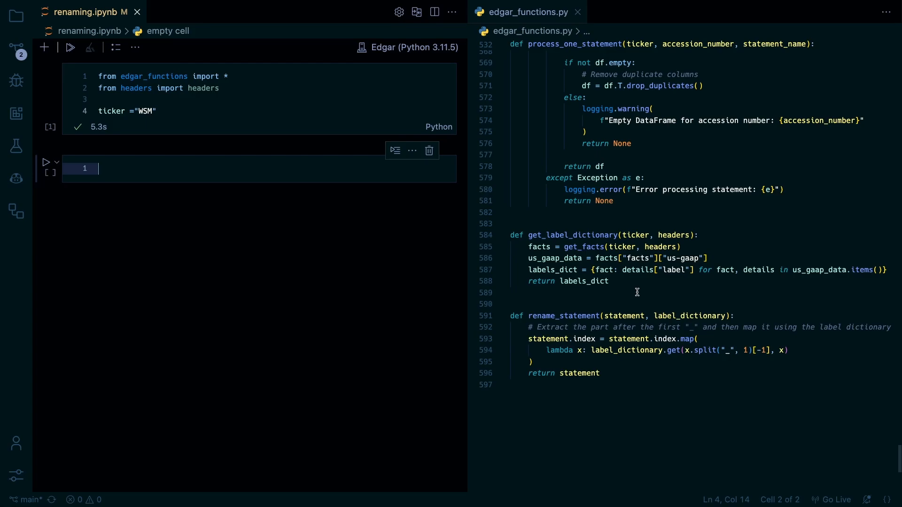
mouse_move(327, 258)
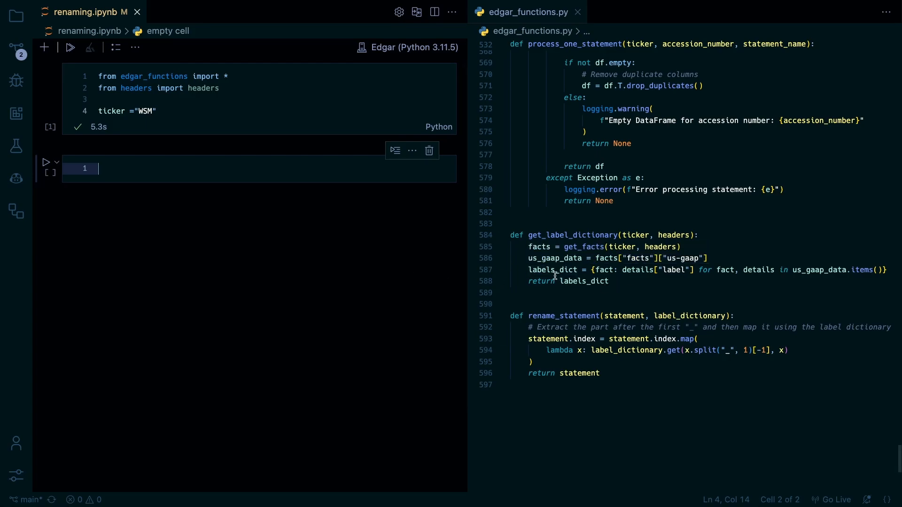
mouse_move(610, 270)
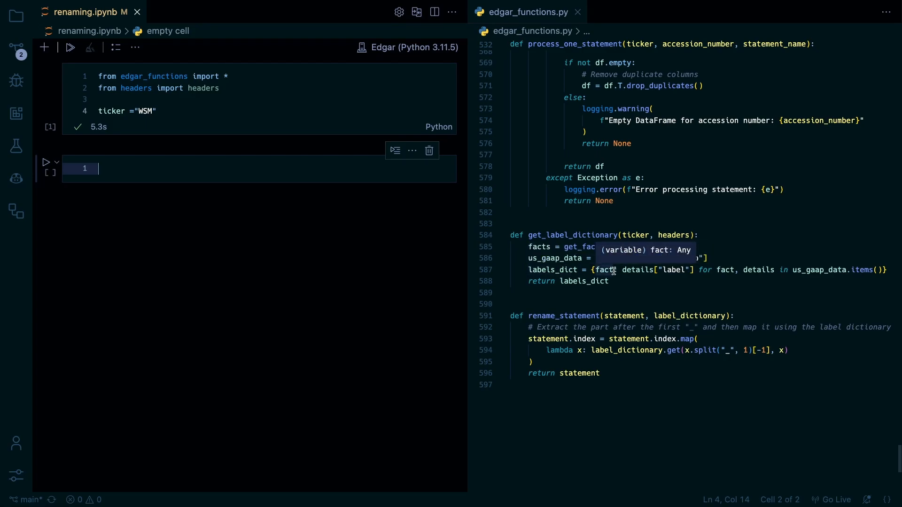
mouse_move(710, 271)
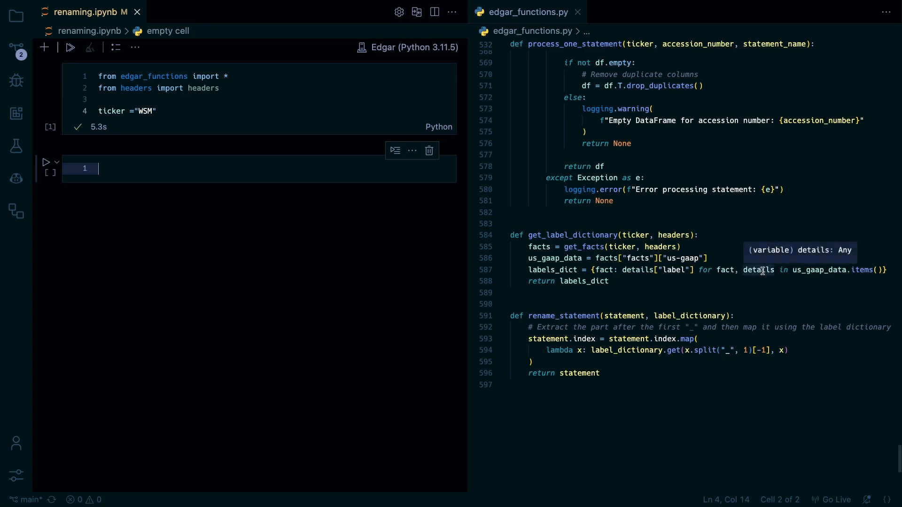
mouse_move(649, 256)
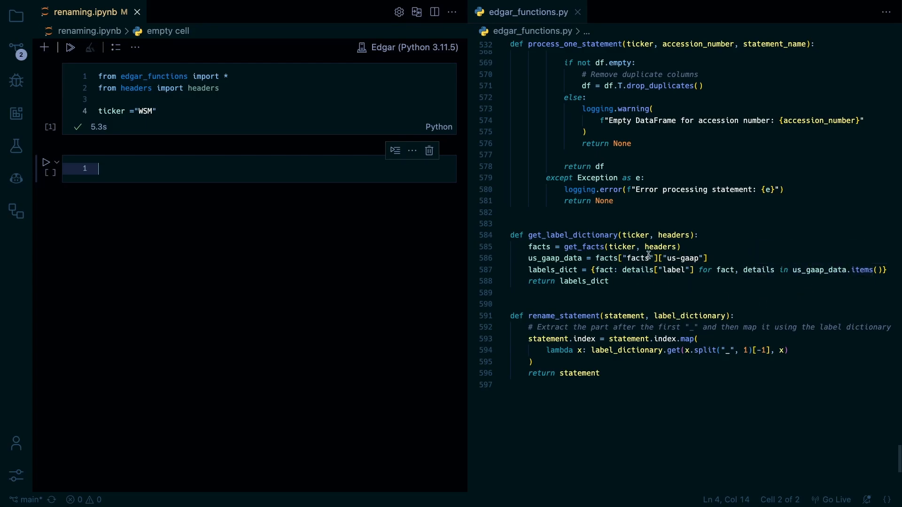
mouse_move(697, 269)
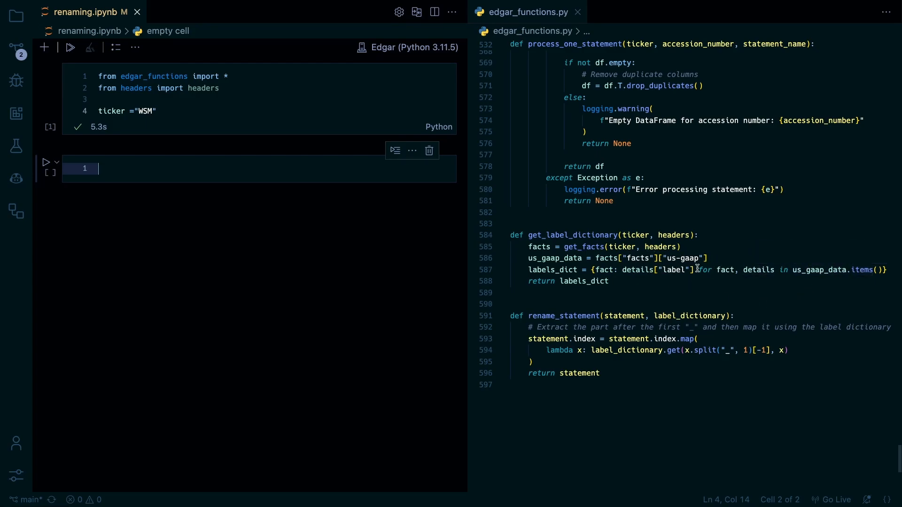
mouse_move(637, 270)
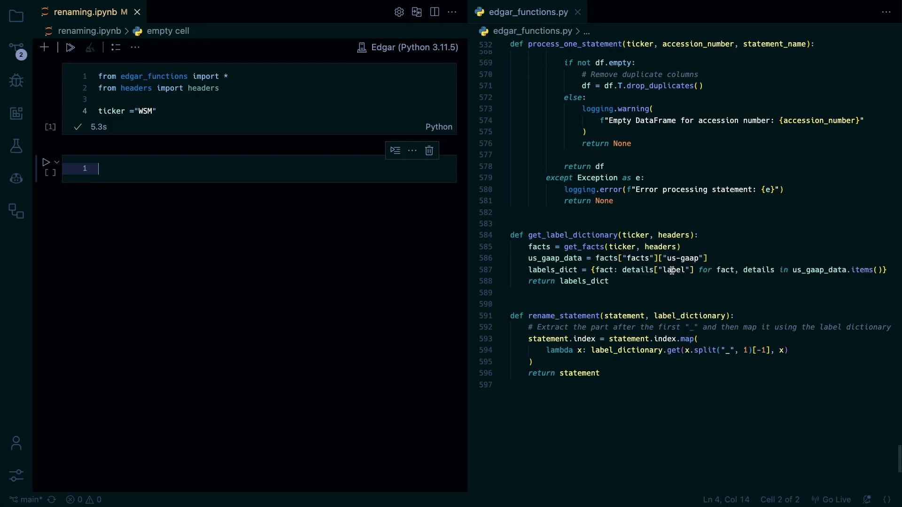
mouse_move(663, 287)
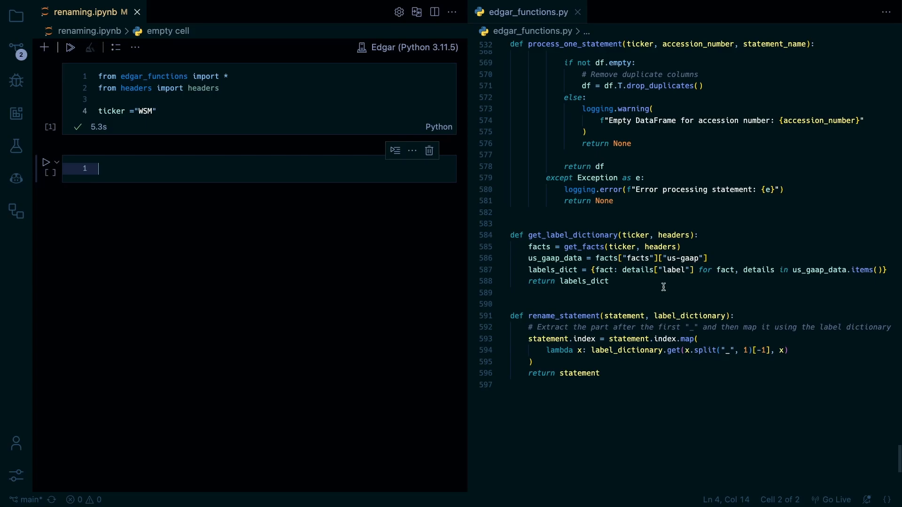
mouse_move(679, 269)
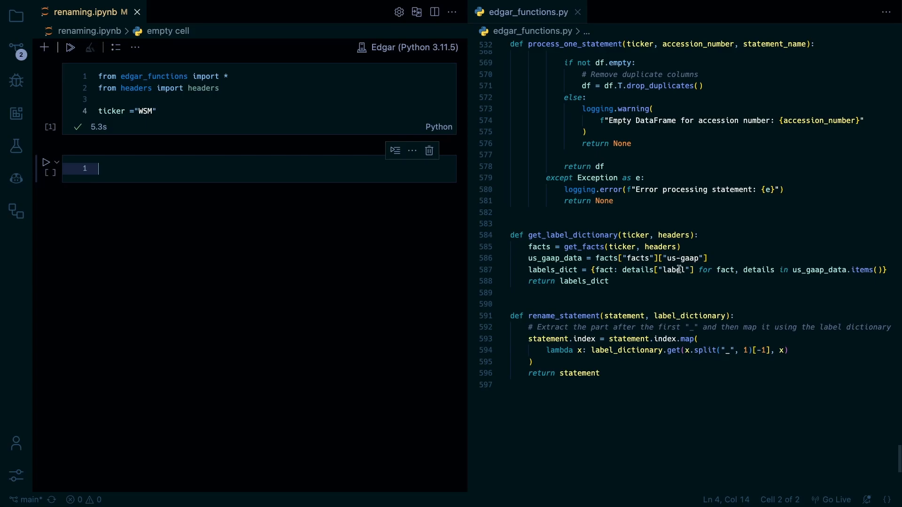
mouse_move(643, 281)
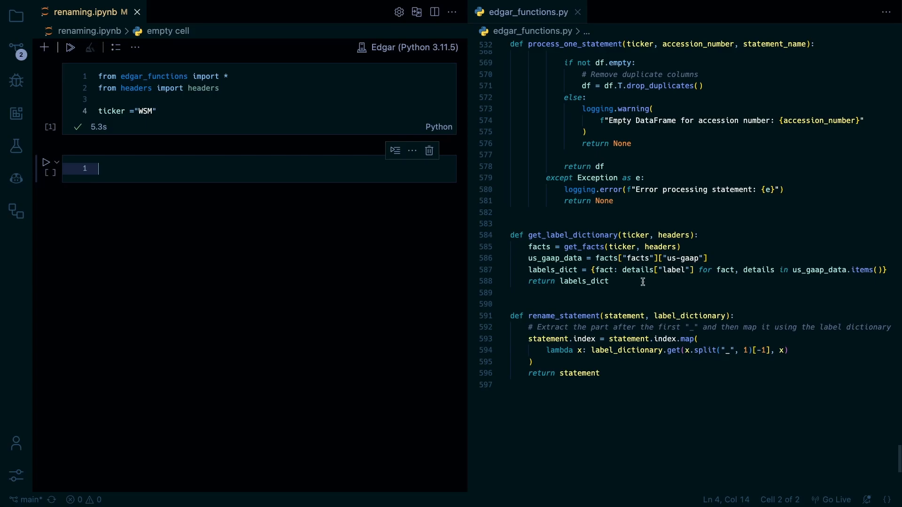
mouse_move(594, 267)
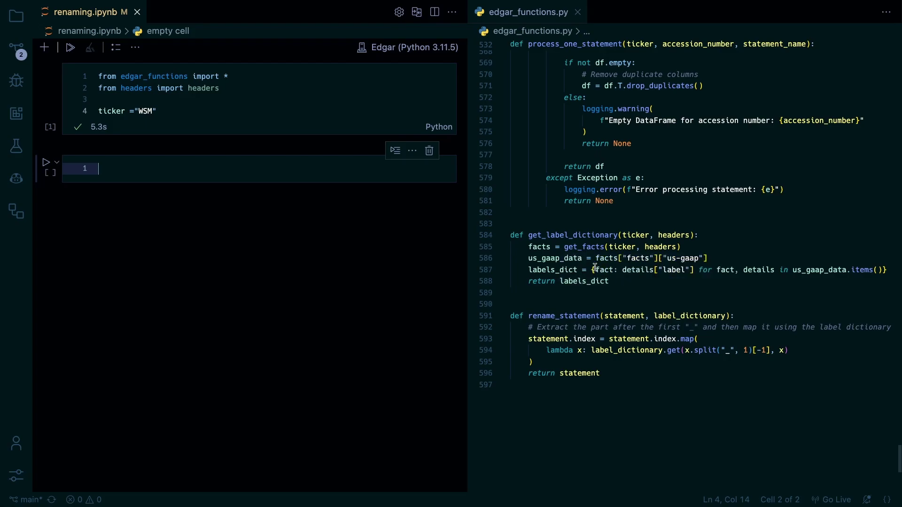
mouse_move(556, 286)
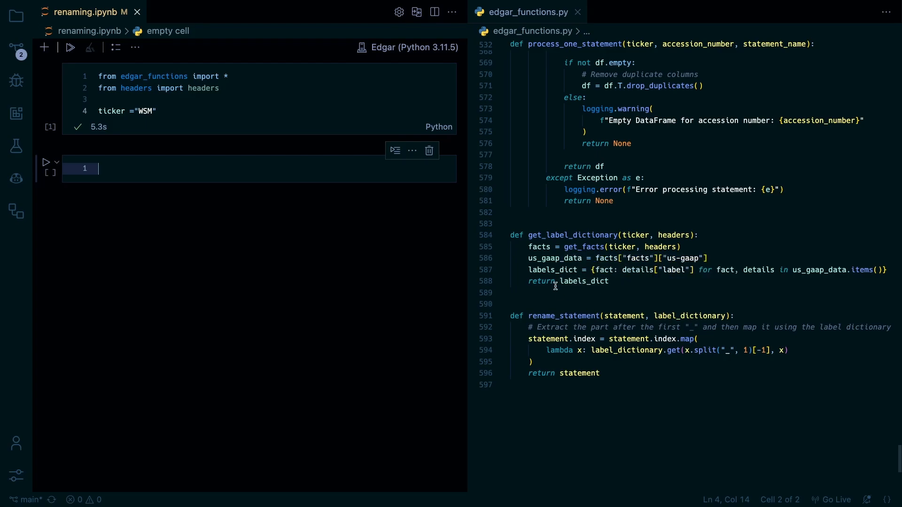
mouse_move(591, 311)
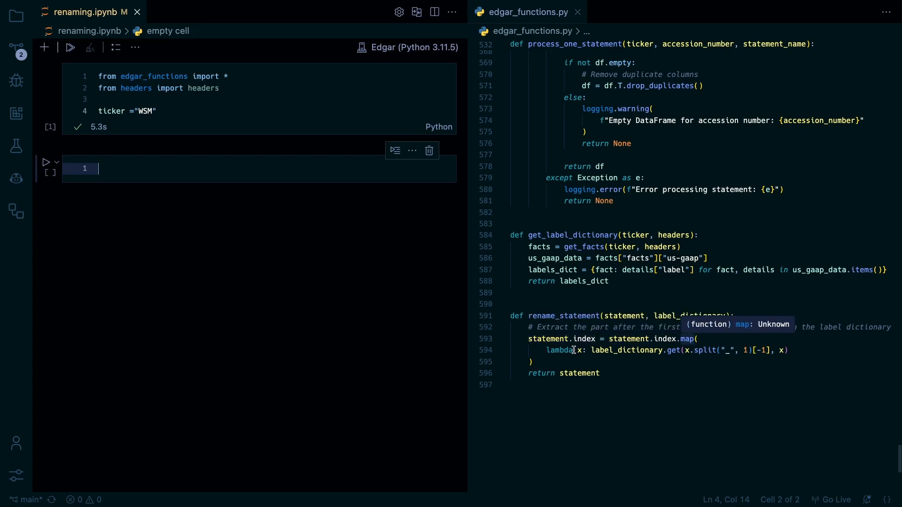
mouse_move(733, 351)
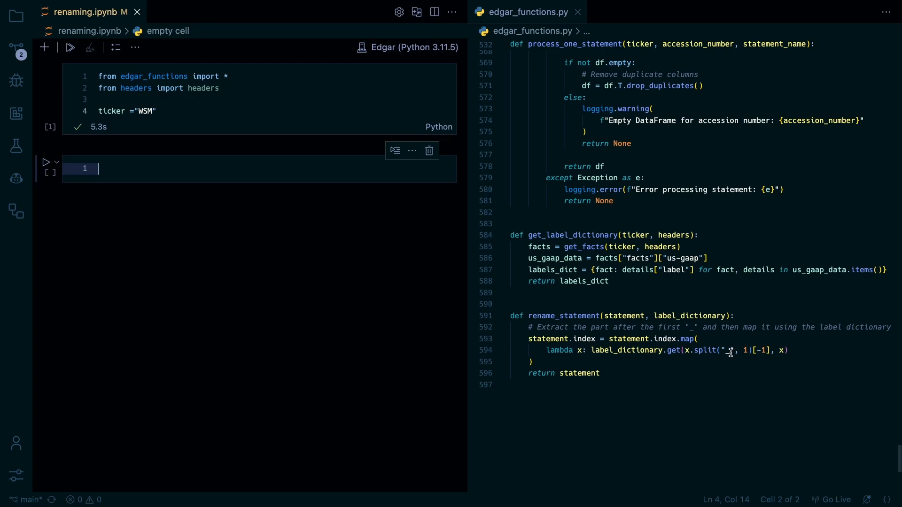
mouse_move(739, 350)
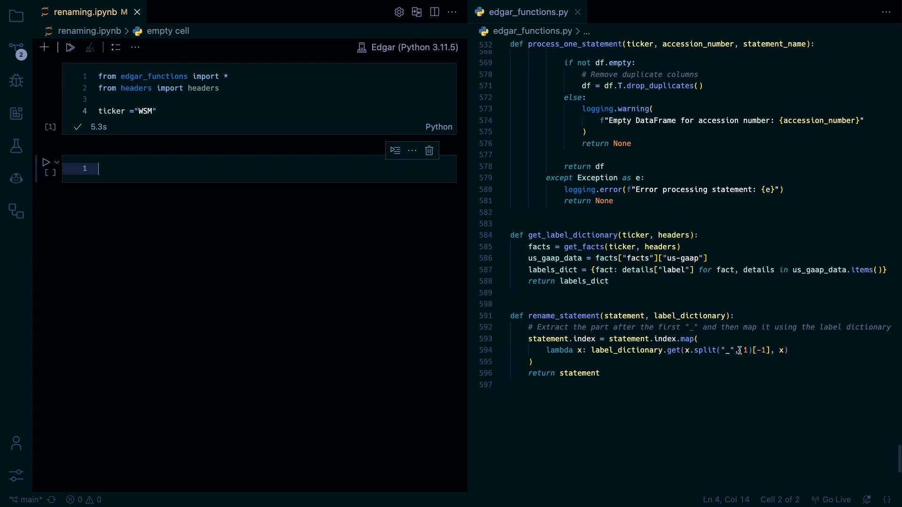
mouse_move(557, 376)
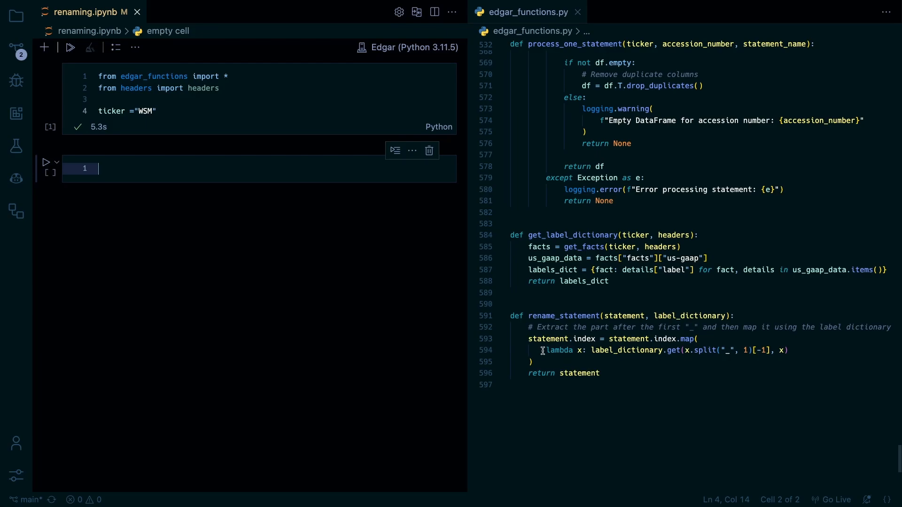
mouse_move(548, 351)
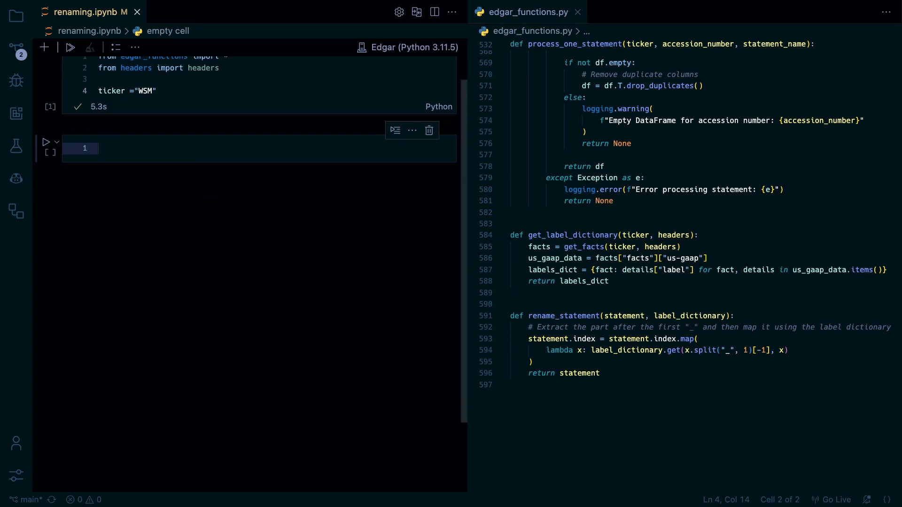
Run label_dict = get_label_dictionary(ticker, headers) in the second cell
type("label")
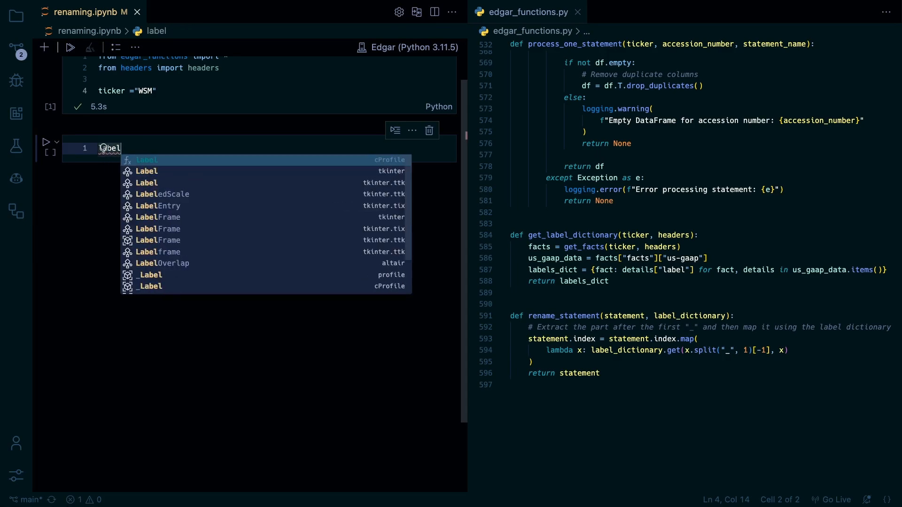
type("_dict")
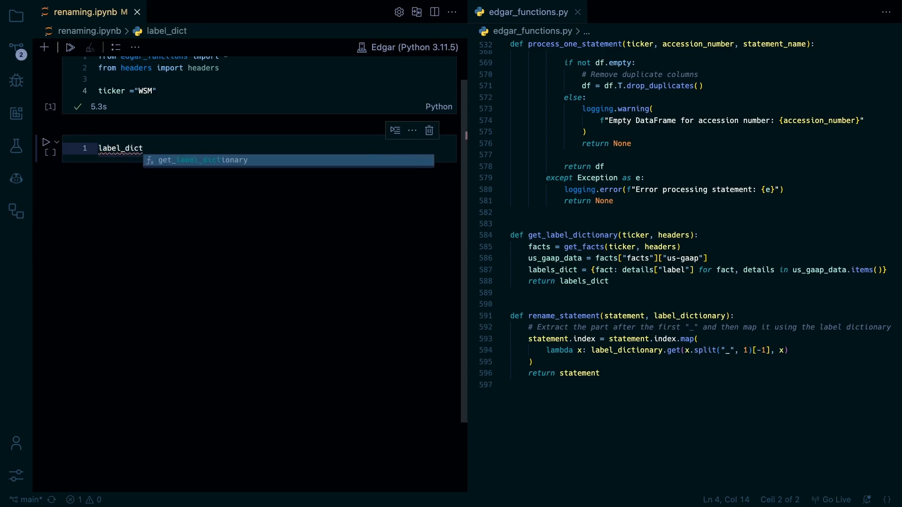
type("= get_label_dictionary(")
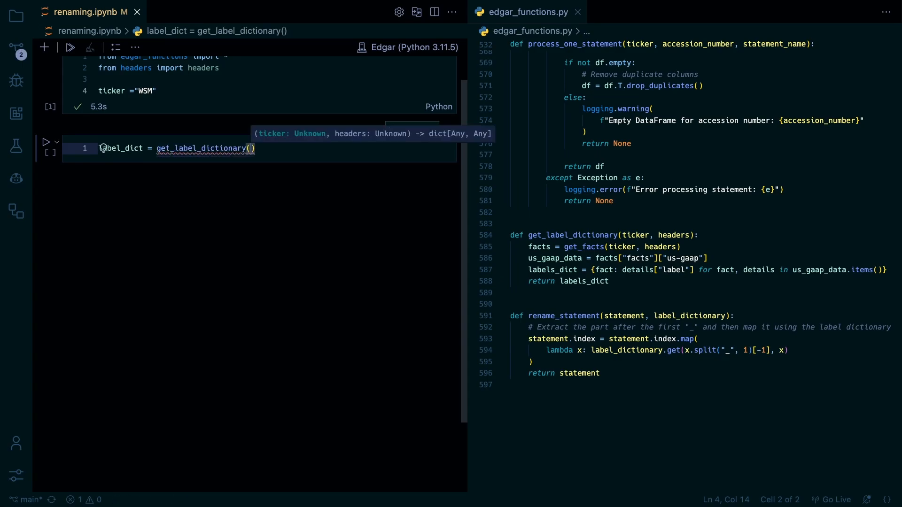
type("ticker")
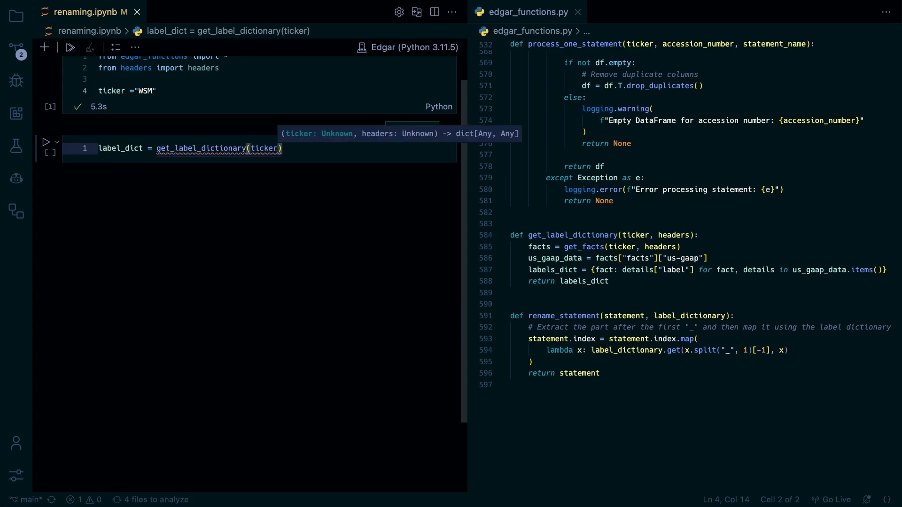
type(", headers")
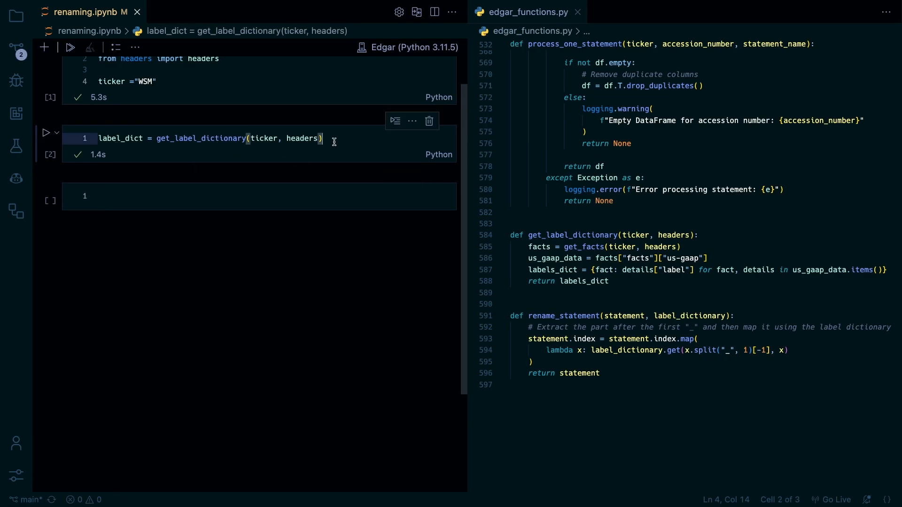
Display label_dict in a new cell, then clear its long printout
left_click(130, 195)
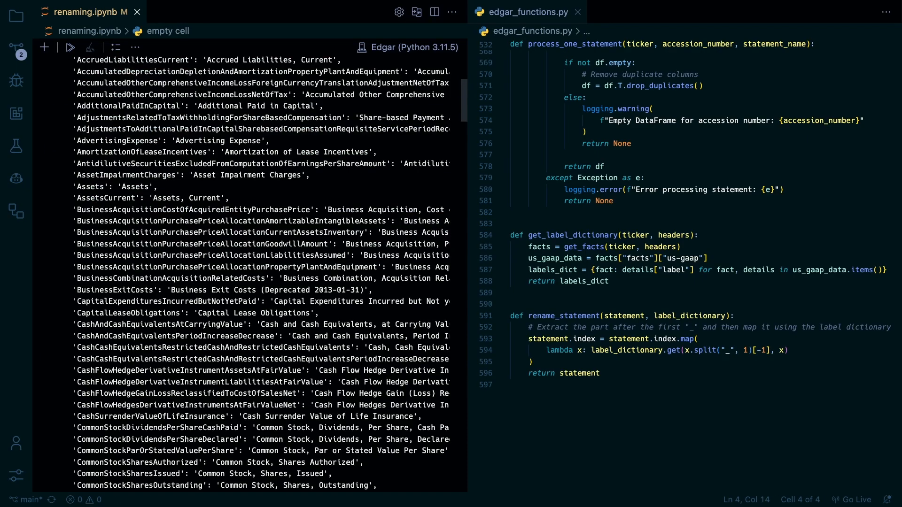
scroll("up", 3)
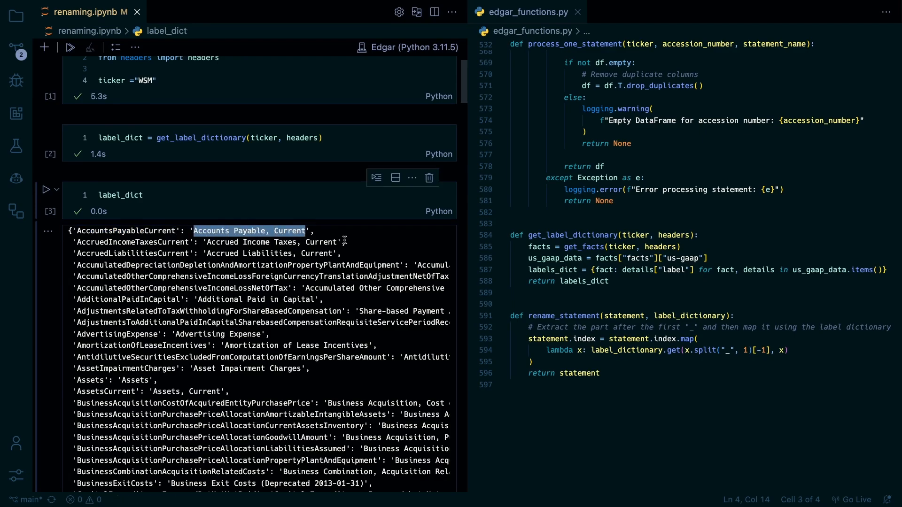
left_click(428, 177)
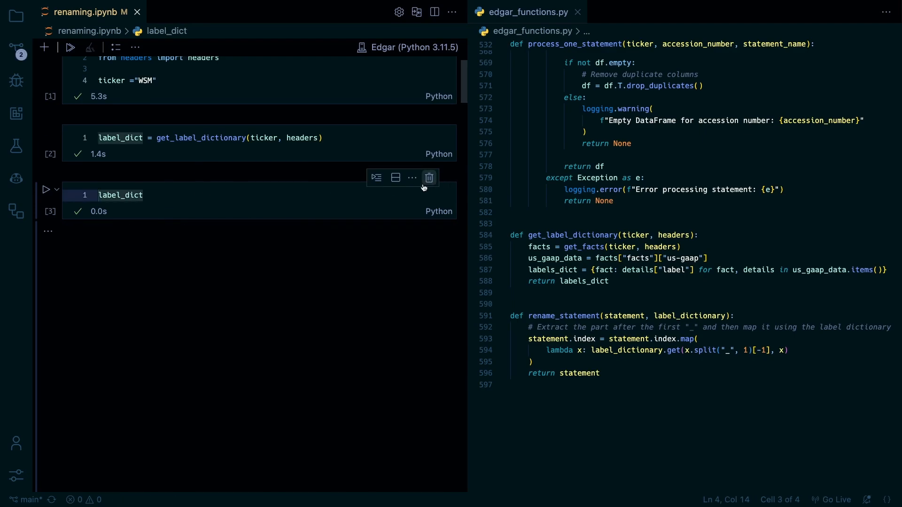
Delete the preview cell and run accn = get_filtered_filings(...) to fetch the filings
left_click(429, 178)
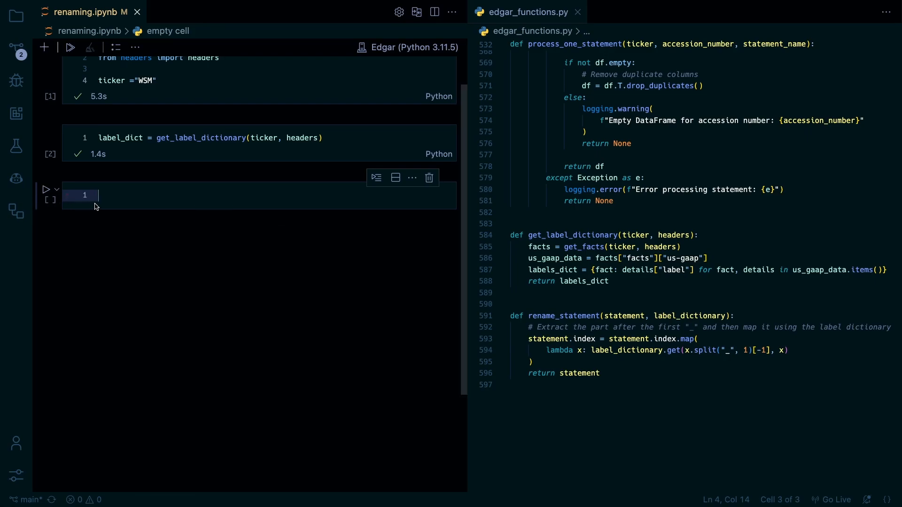
type("accn = get")
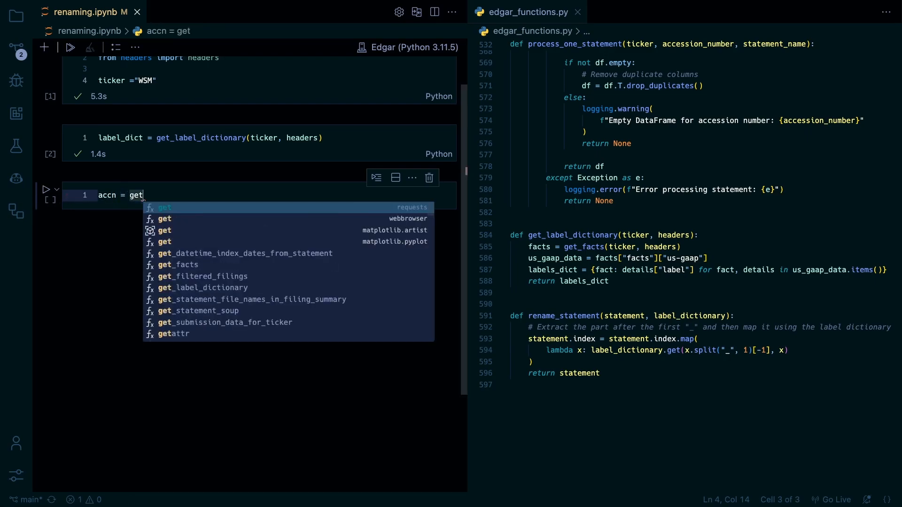
type("_fio")
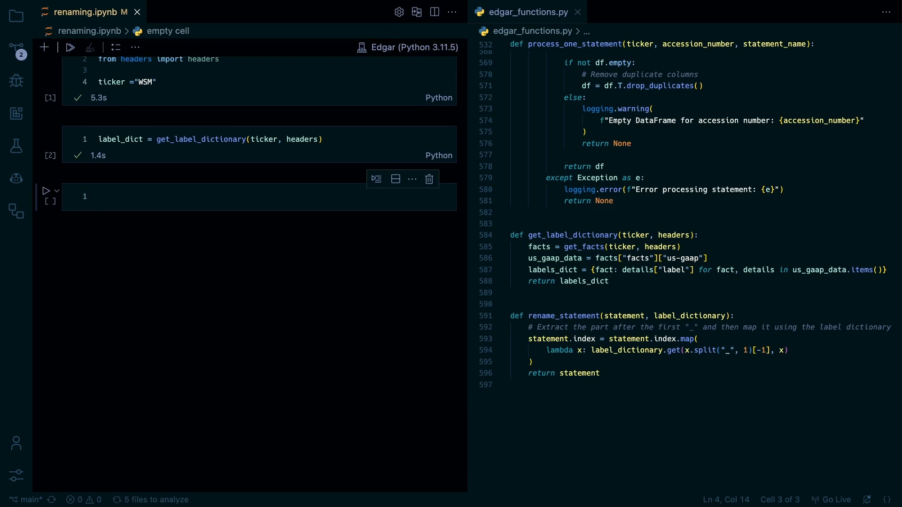
left_click(166, 197)
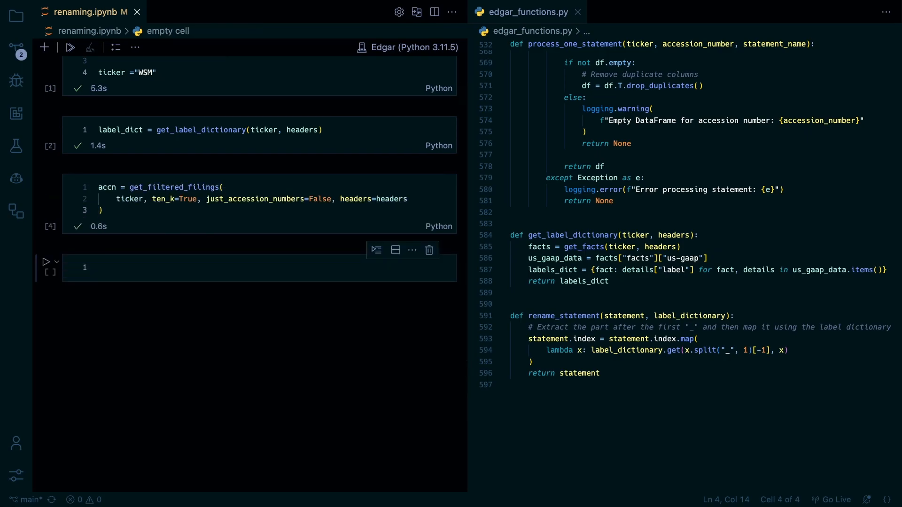
mouse_move(208, 222)
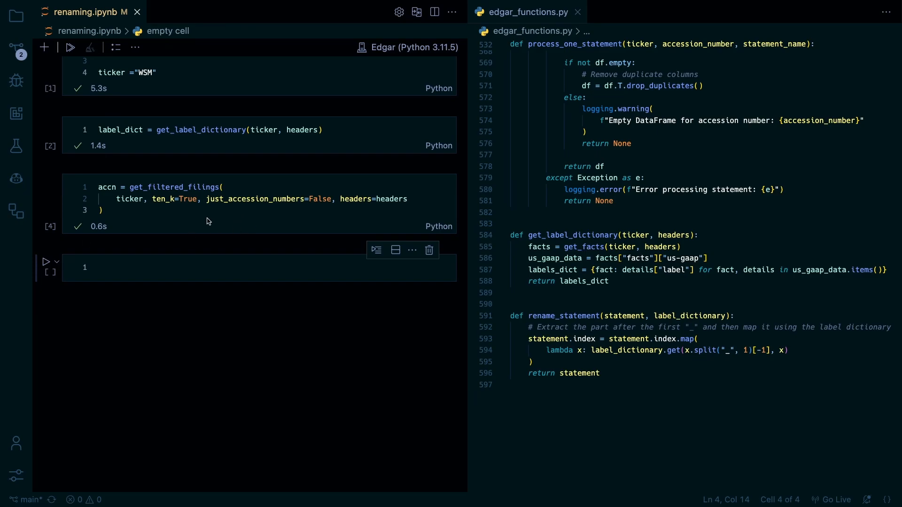
Write a cell extracting acc_num, getting the statement soup, and processing the balance_sheet statement
type("acc_num = accn[\"accessionNumber\"].iloc[2].replace(\"-\", \"\")")
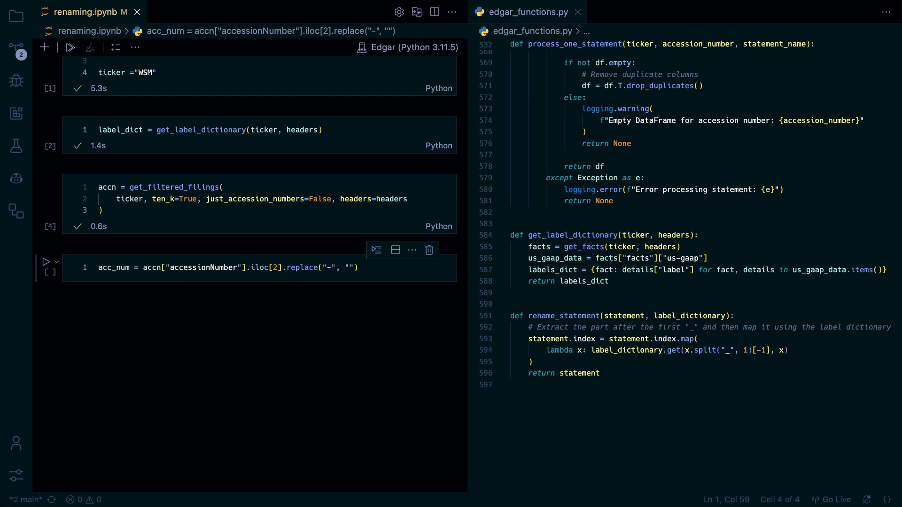
mouse_move(239, 311)
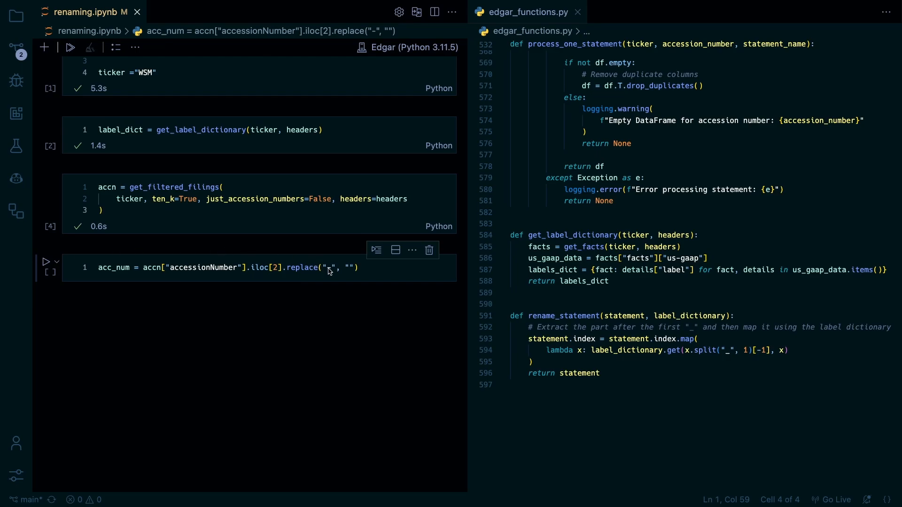
type("soup = get_statement_soup(")
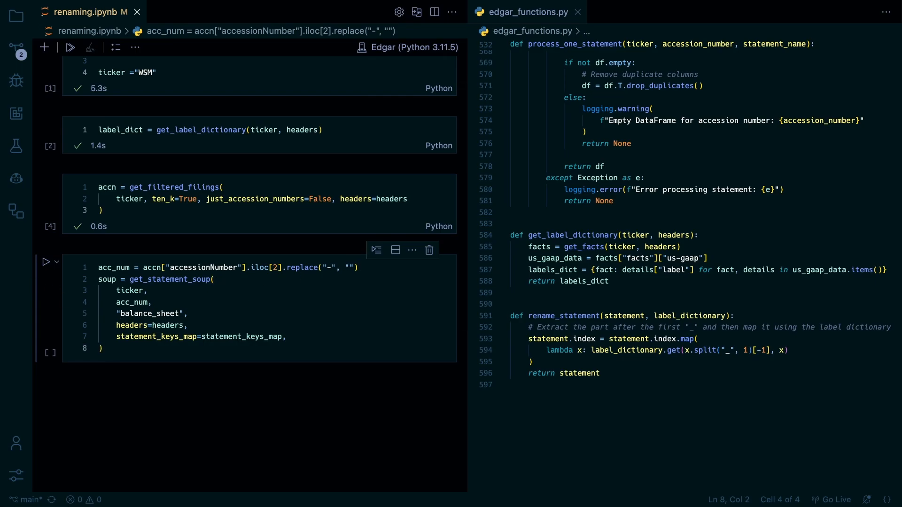
type("statement = process_one_statement(ticker, acc_num, \"balance_sheet\")")
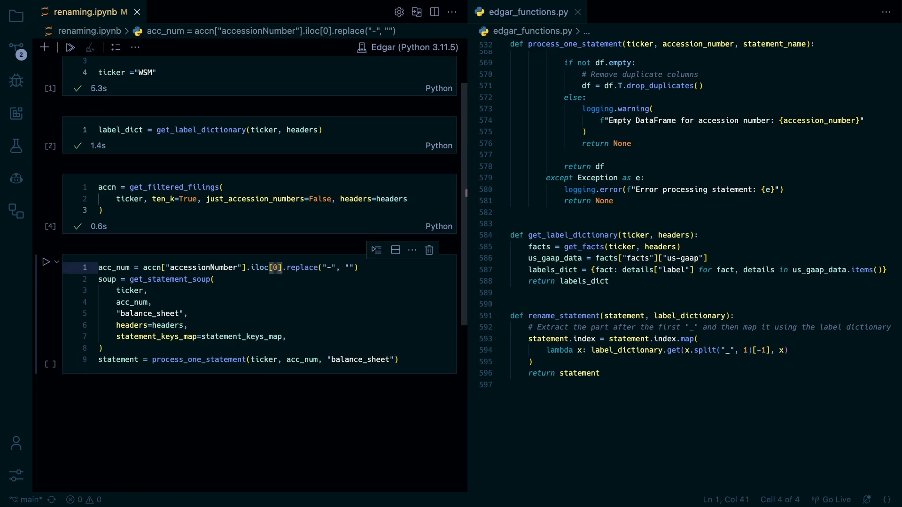
left_click(189, 325)
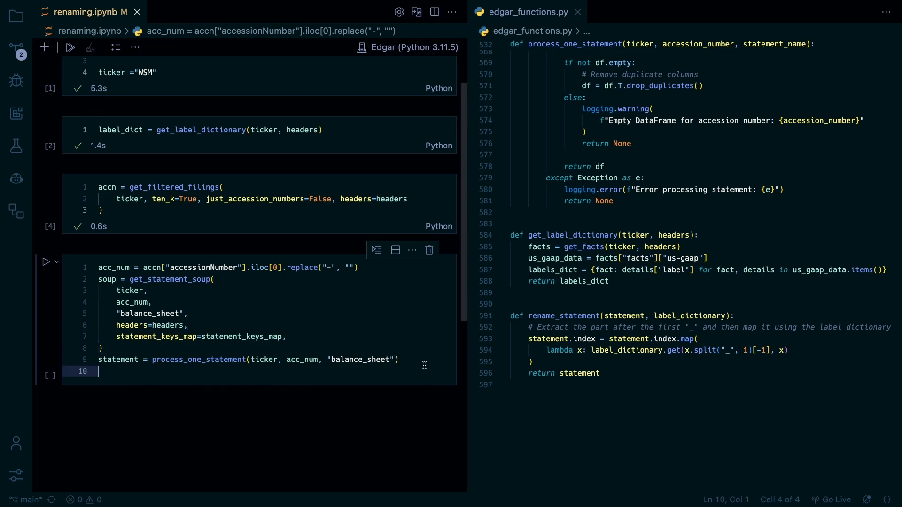
Display the statement and review its rows, marking the tag that kept its wsm_ prefix
type("statement")
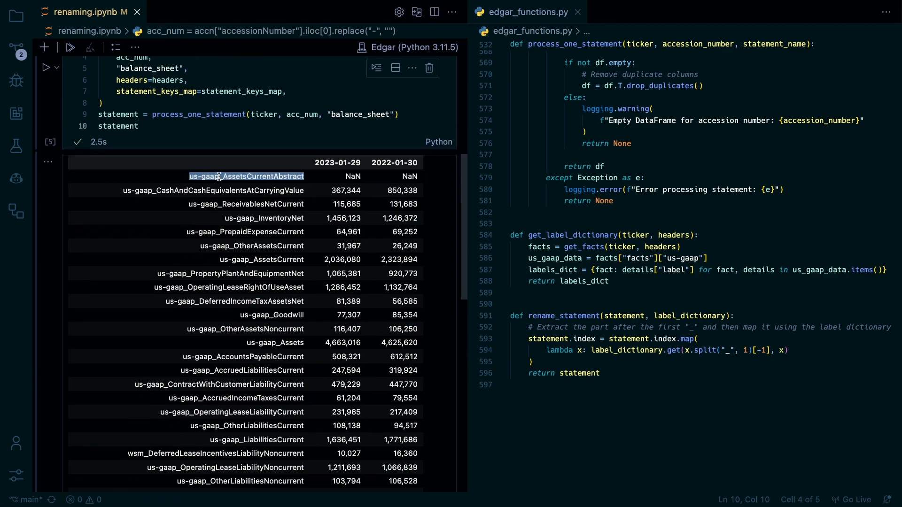
scroll("down", 3)
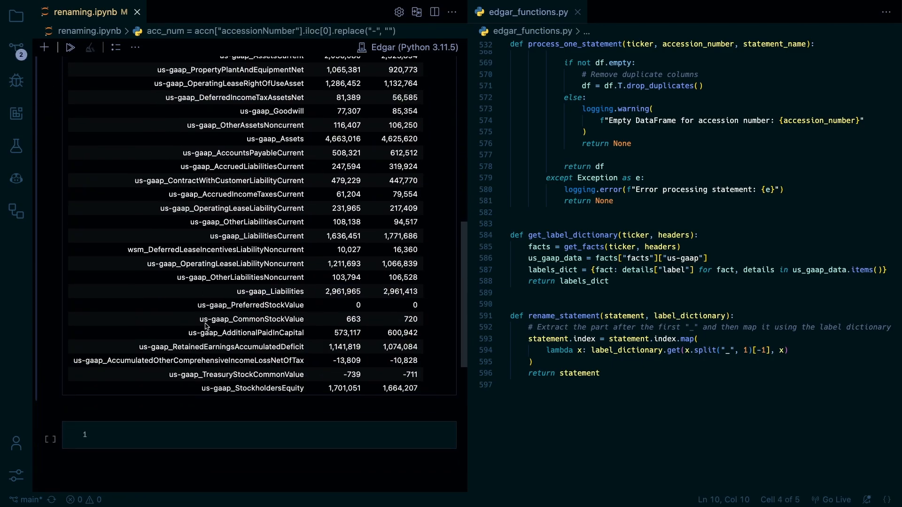
scroll("up", 3)
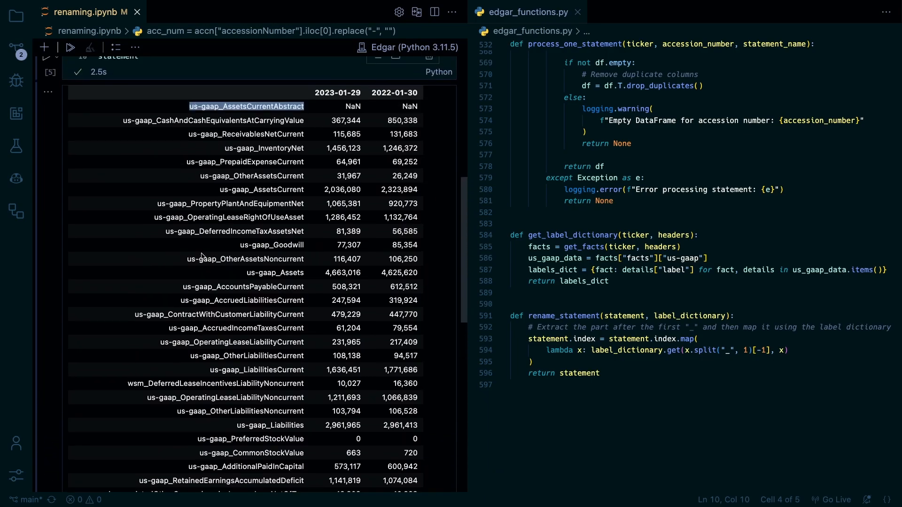
scroll("up", 3)
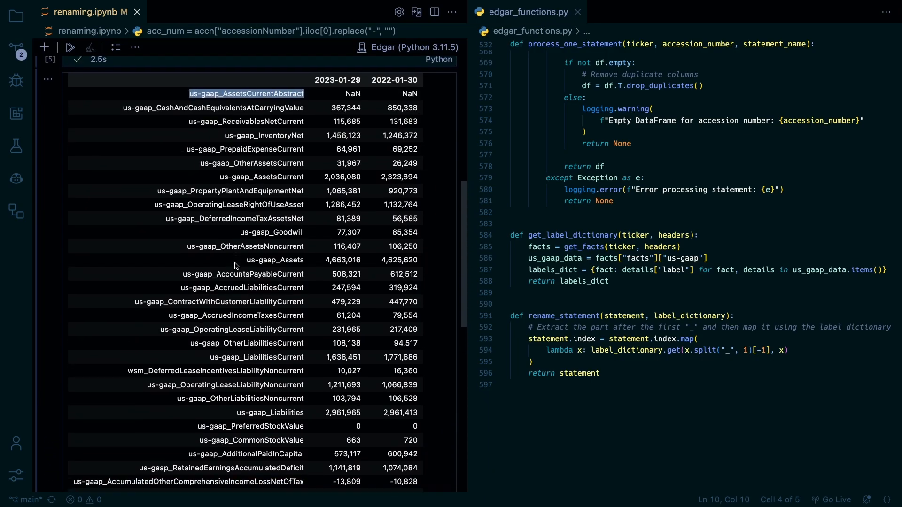
scroll("down", 3)
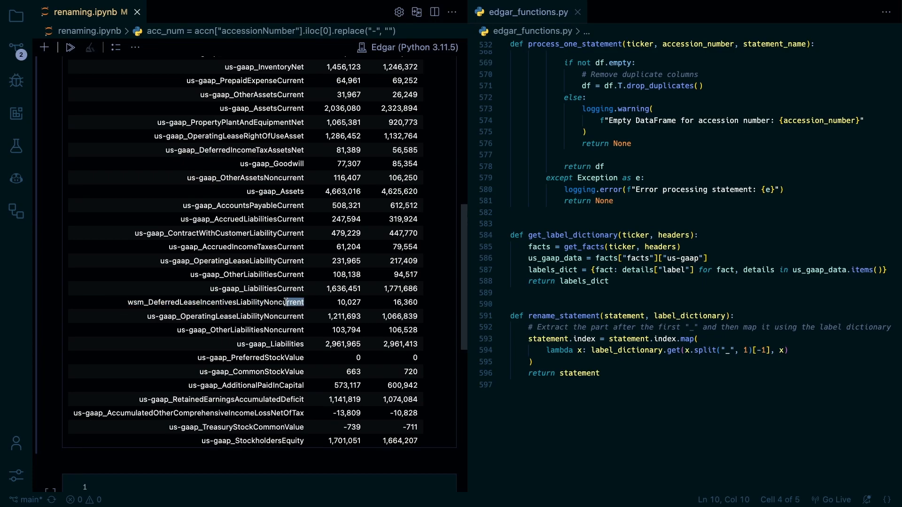
double_click(215, 302)
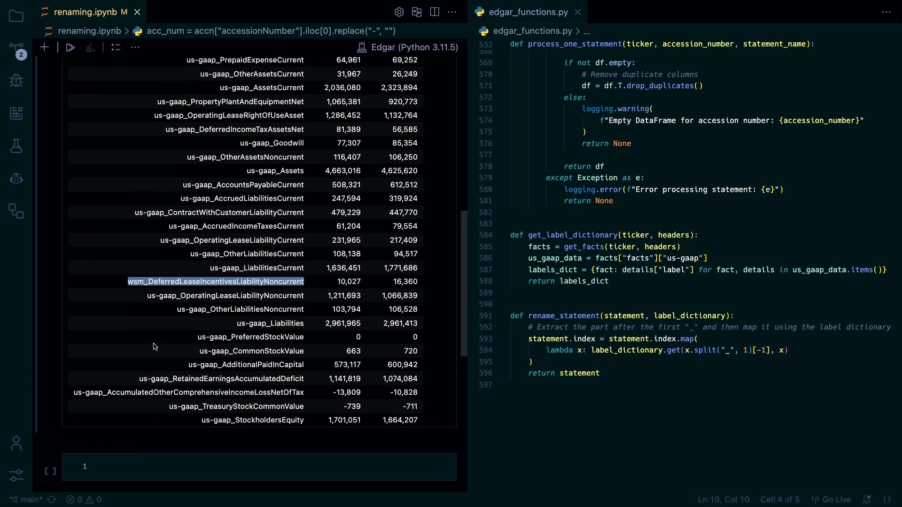
Remove the trailing statement line, rerun the cell, and add an empty cell below
scroll("up", 3)
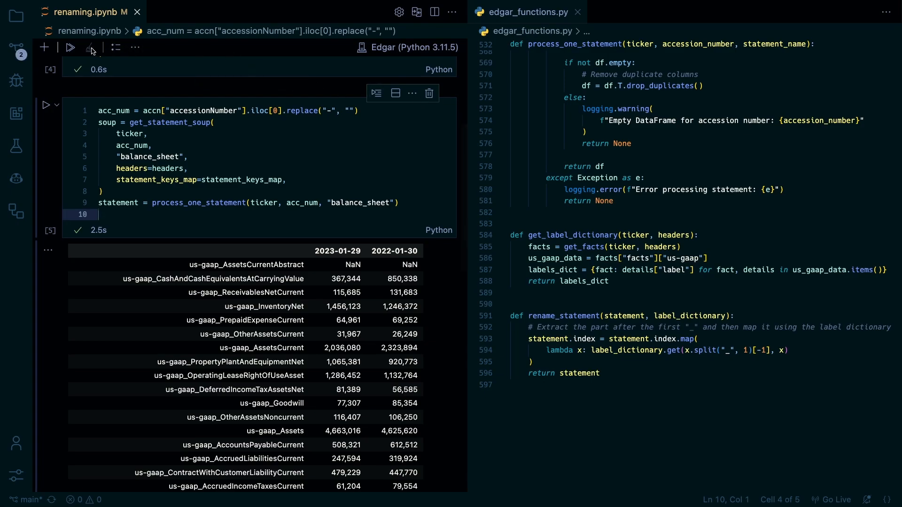
left_click(69, 47)
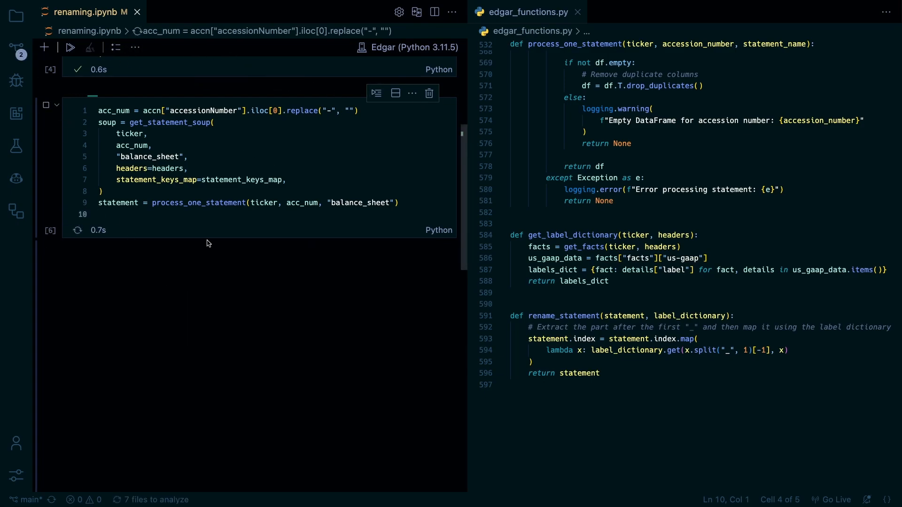
left_click(70, 47)
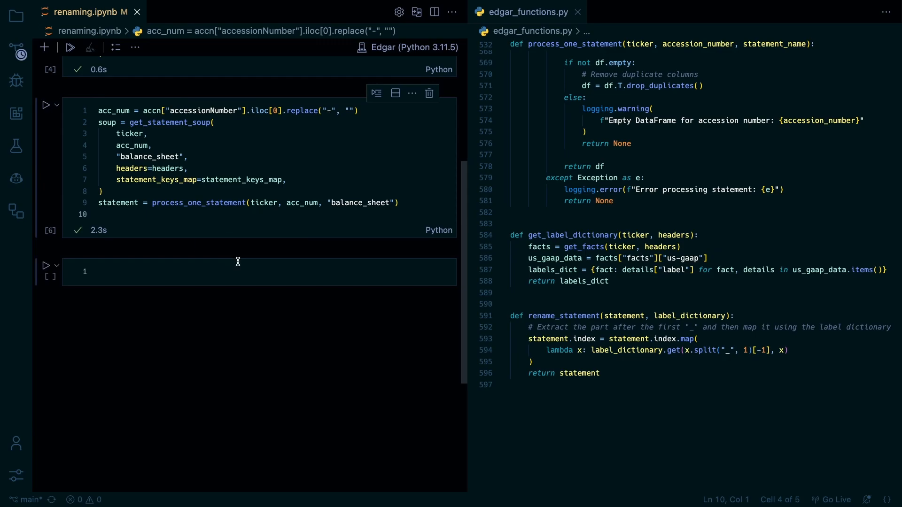
left_click(202, 272)
type("statement")
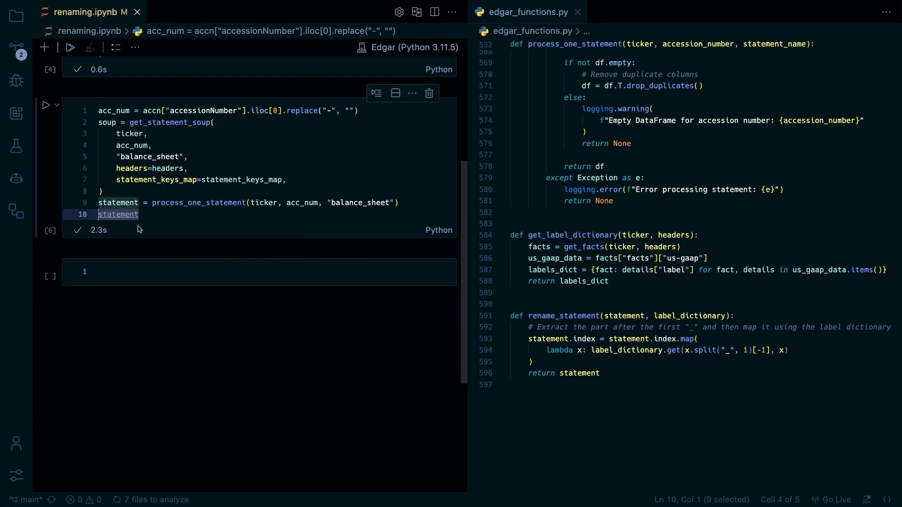
Run rename_statement(statement, label_dict) and scroll through the relabelled balance sheet
scroll("down", 3)
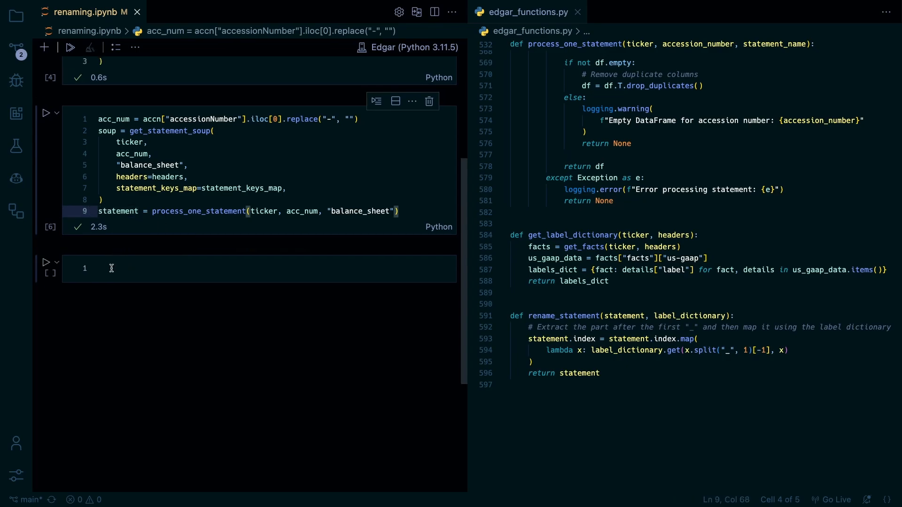
type("re")
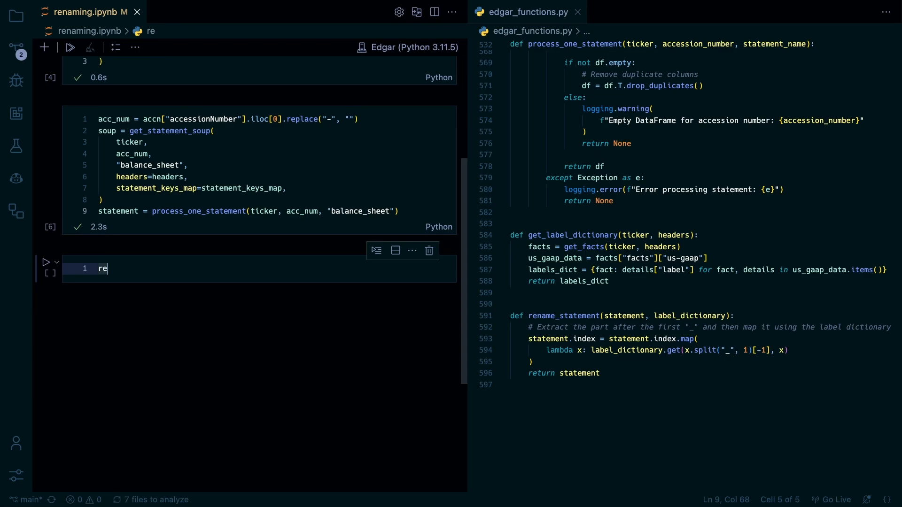
type("name_statement()")
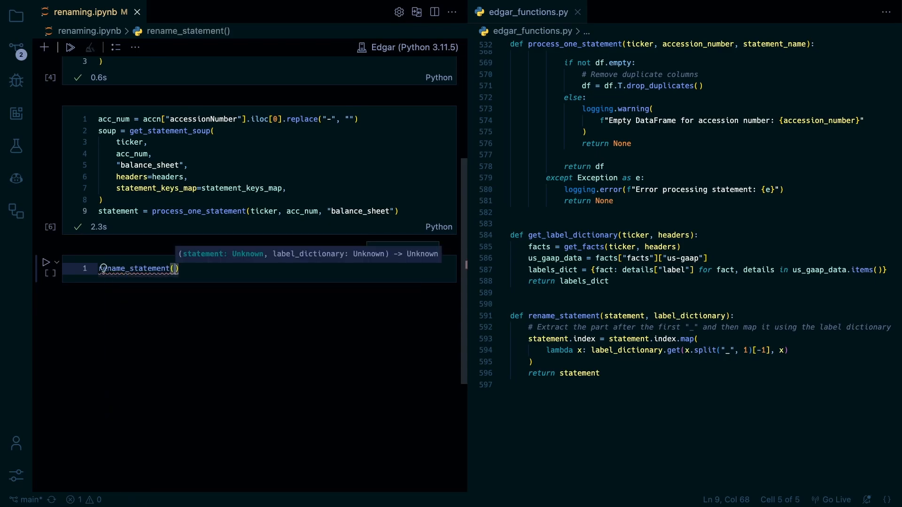
type("statement,")
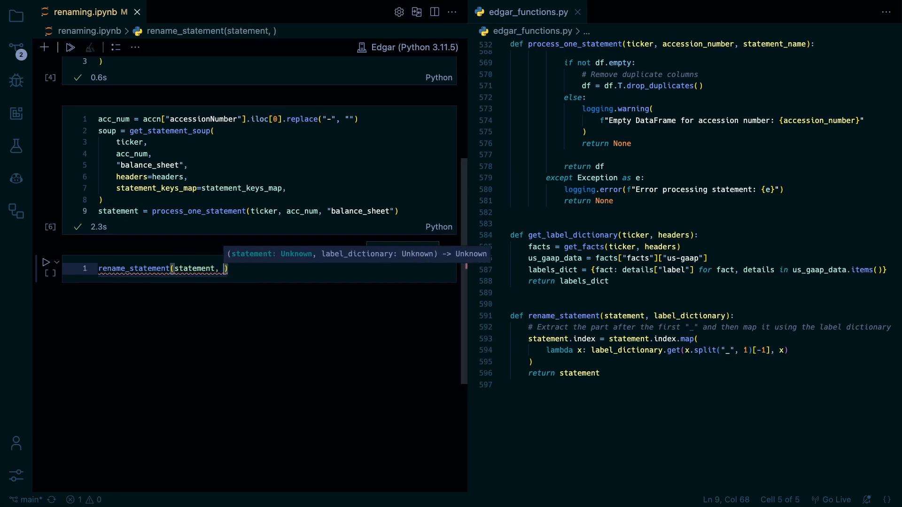
type("label_dict")
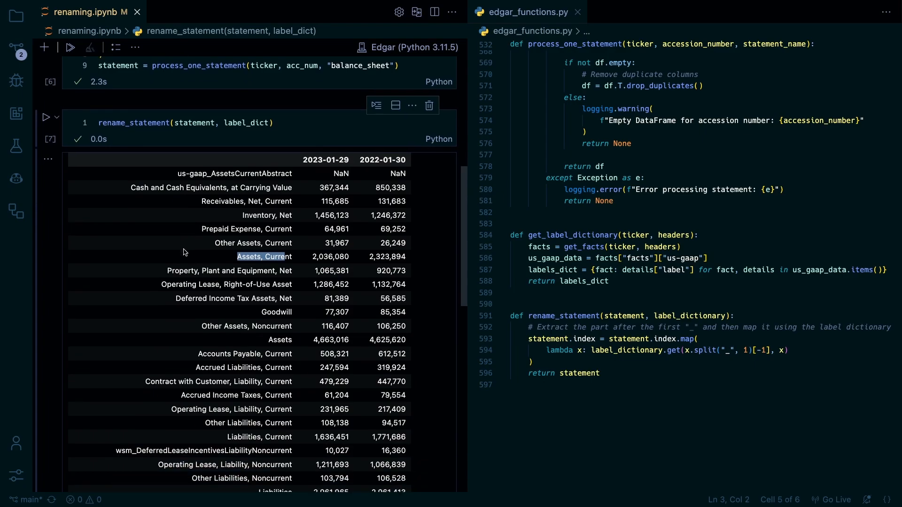
scroll("down", 3)
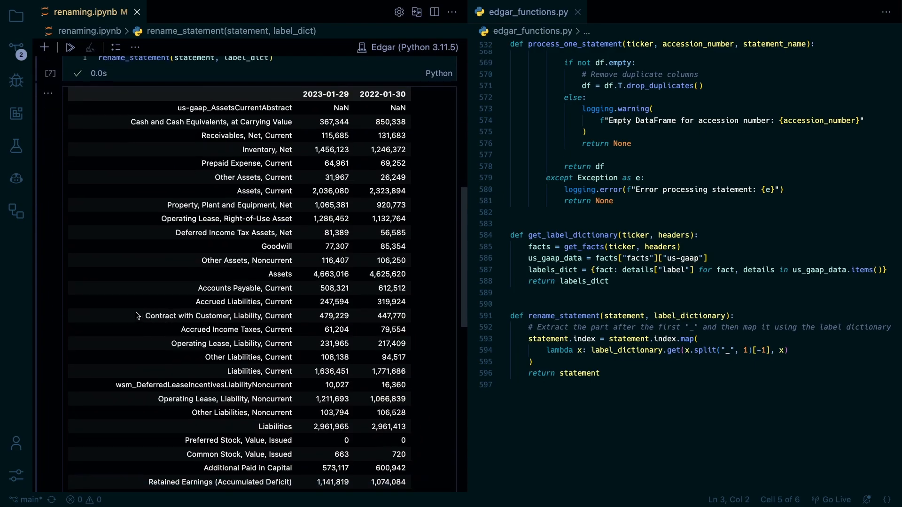
scroll("down", 3)
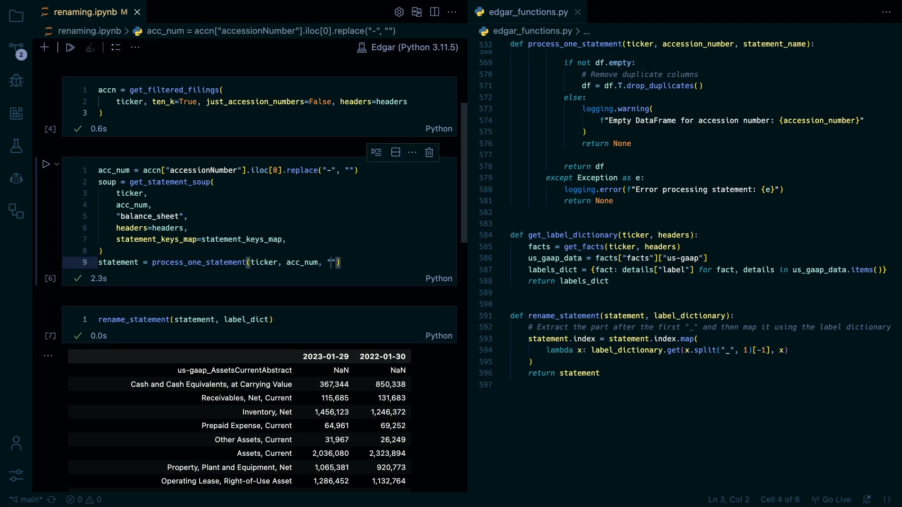
Show the renamed income_statement, then the renamed balance_sheet from the third filing (iloc[2])
type("income")
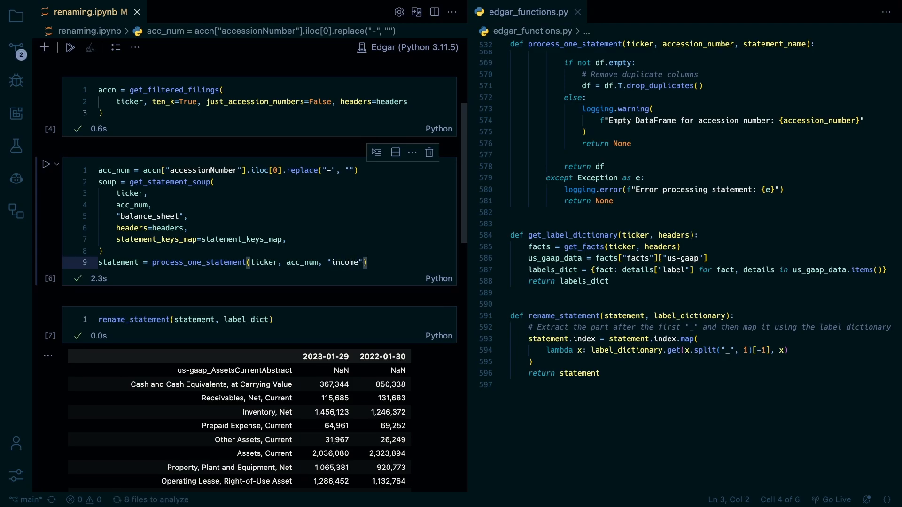
type("_sta")
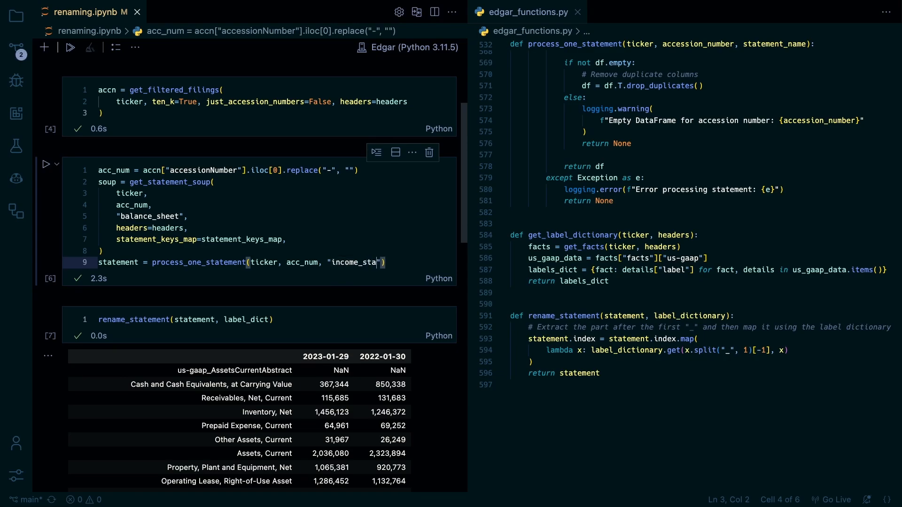
scroll("down", 3)
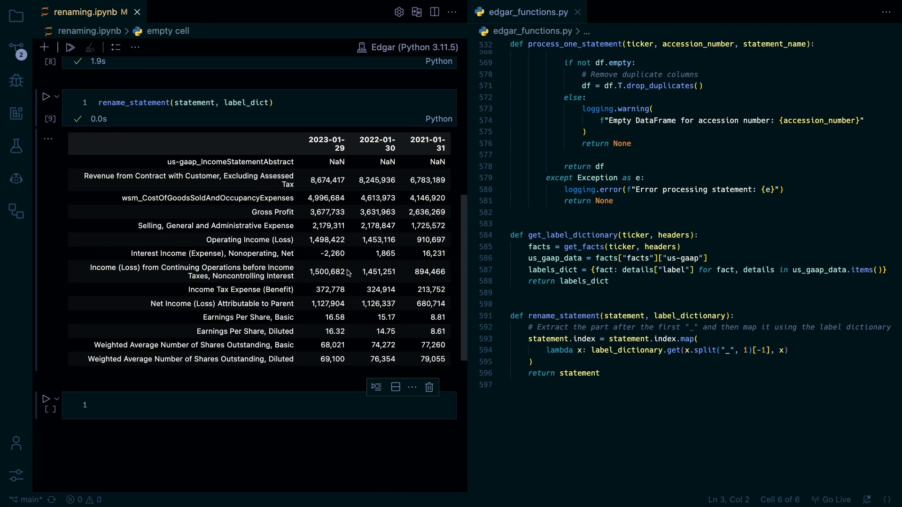
scroll("up", 3)
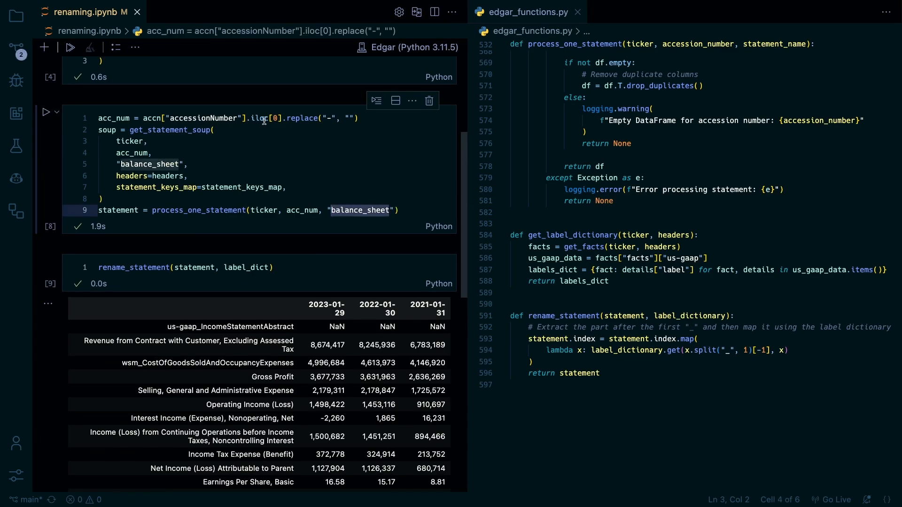
scroll("down", 3)
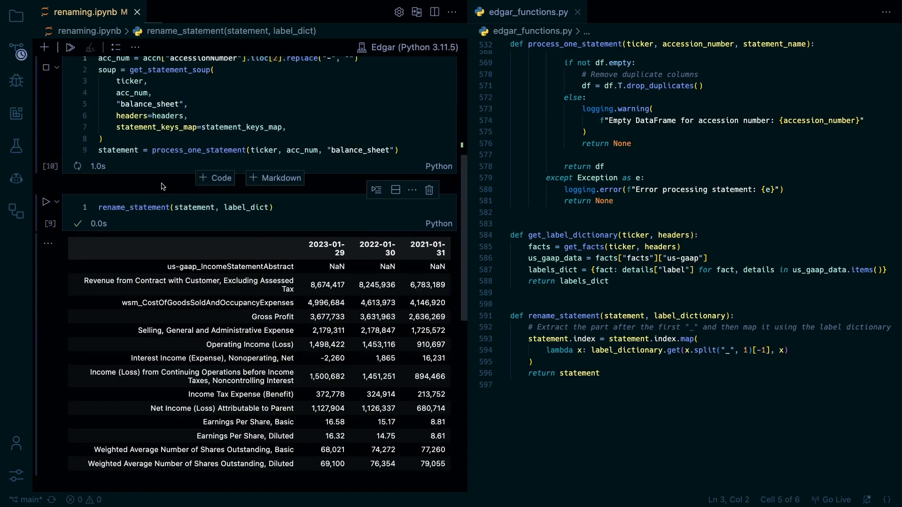
scroll("down", 3)
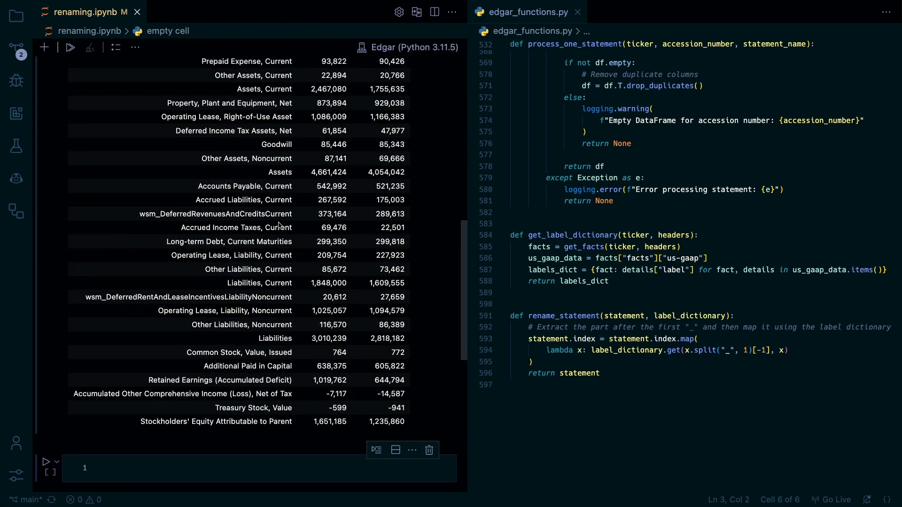
scroll("up", 3)
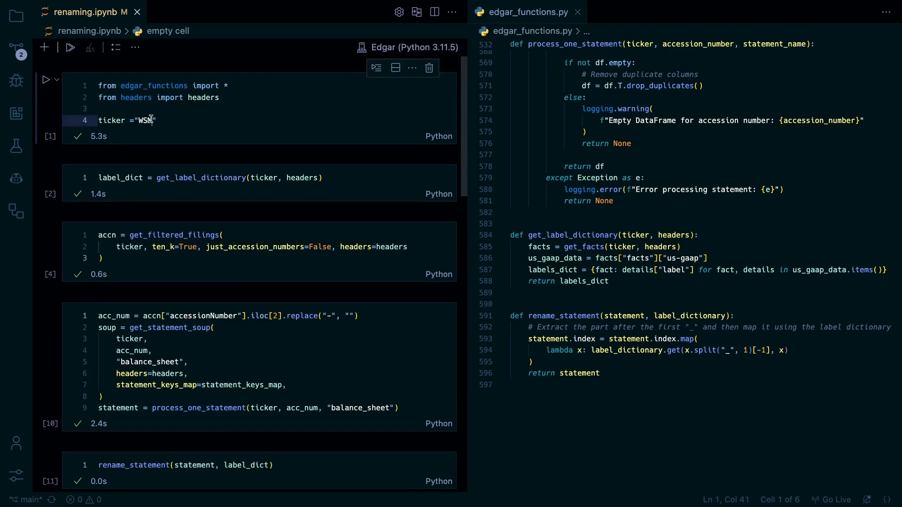
Change the ticker to a new company, rerun all cells, and review the 2021-09-25/2020-09-26 balance sheet
type("AA")
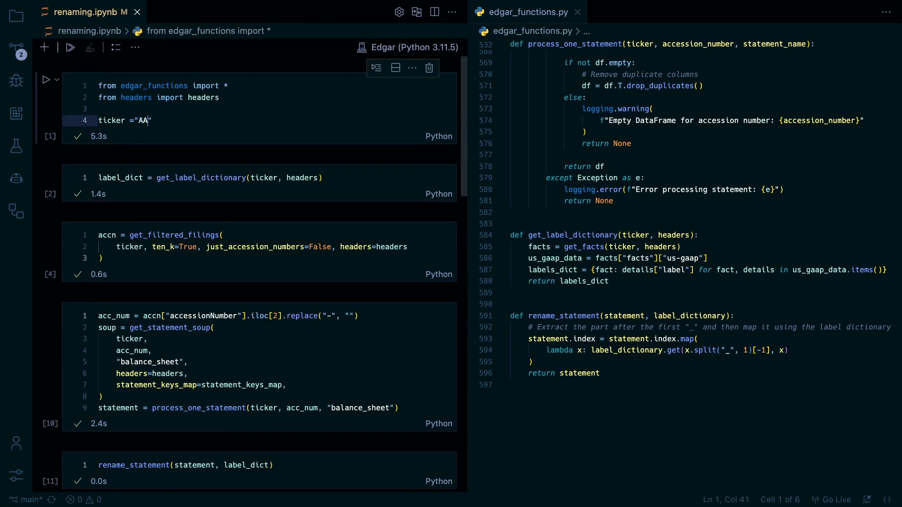
type("LE")
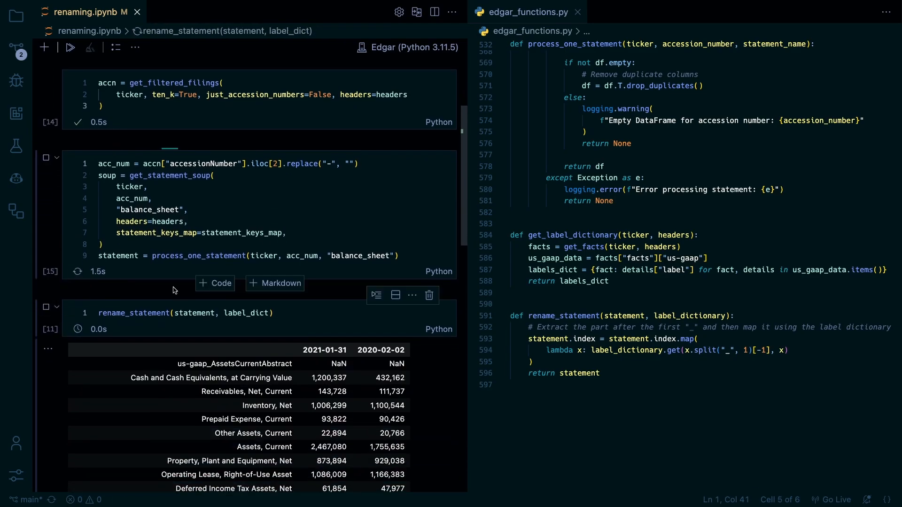
scroll("down", 3)
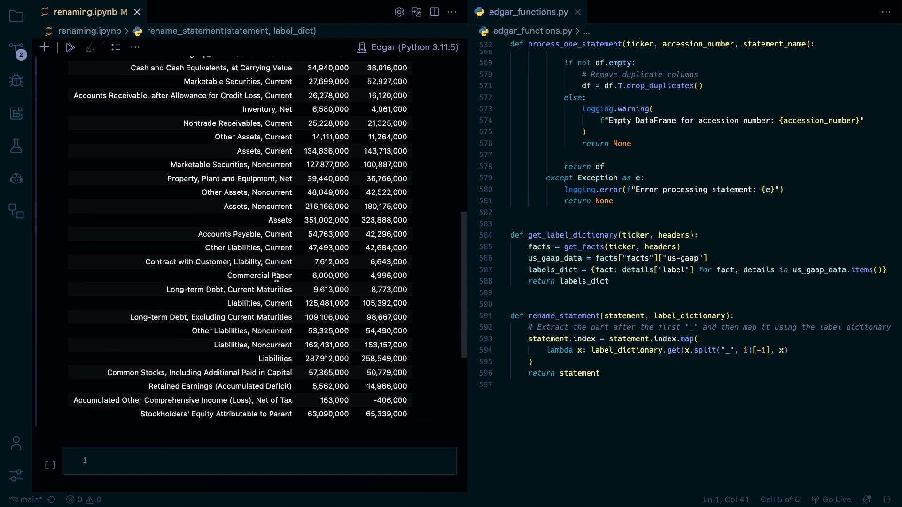
scroll("up", 3)
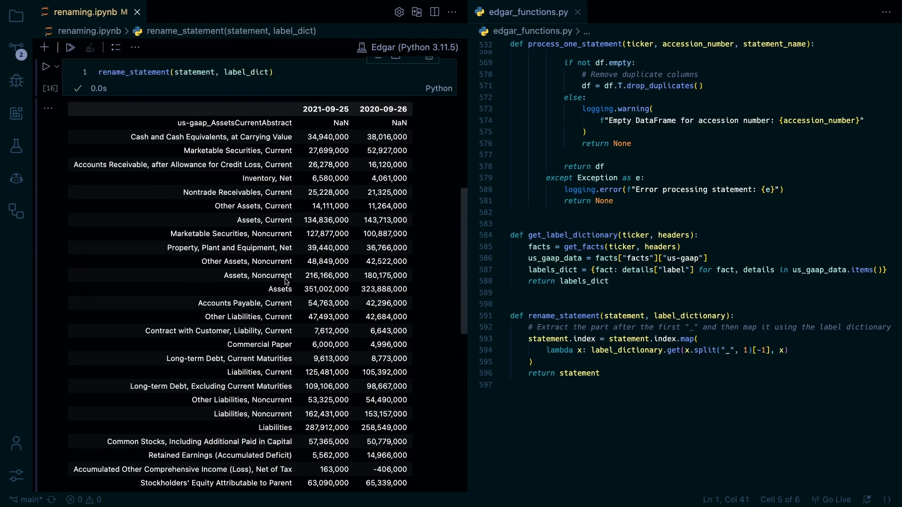
scroll("down", 3)
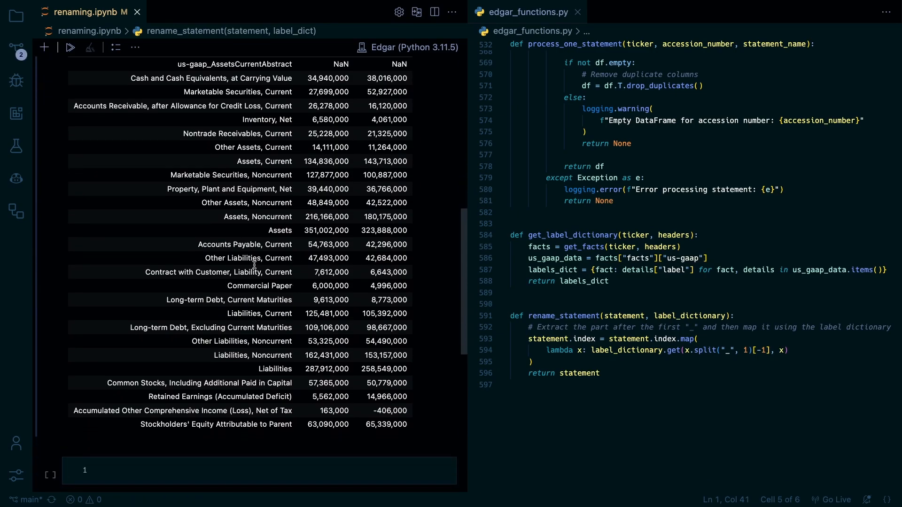